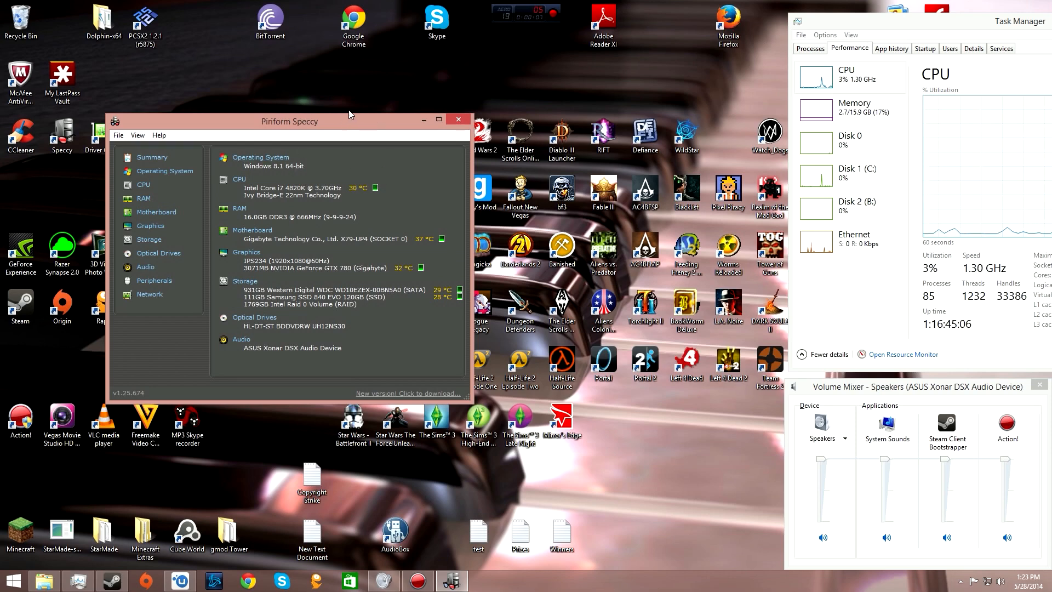
mouse_move(311, 128)
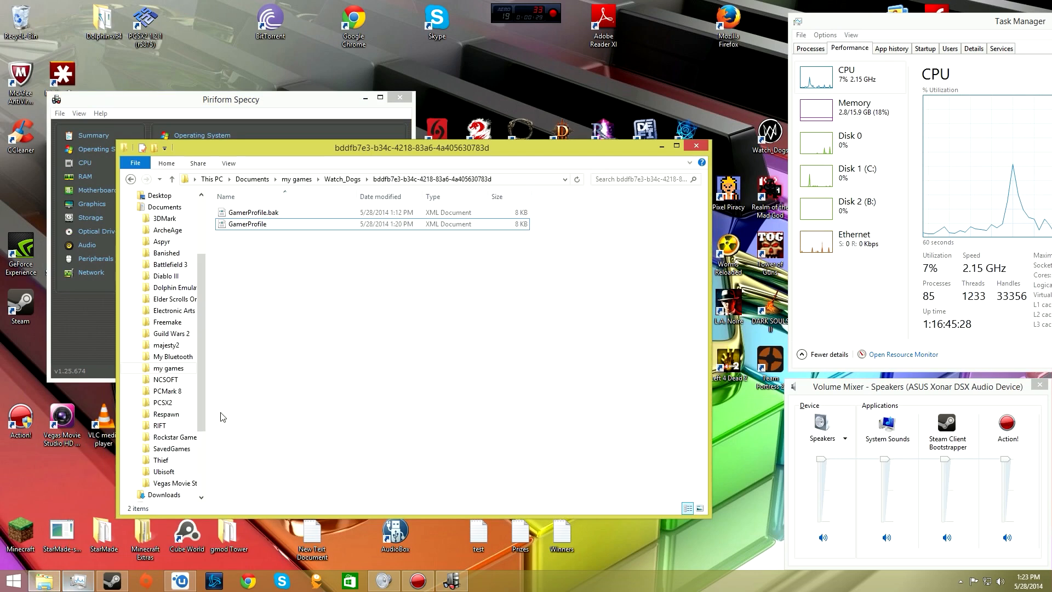
Back out of the profile folder to This PC and select the 1 TB drive
click(130, 179)
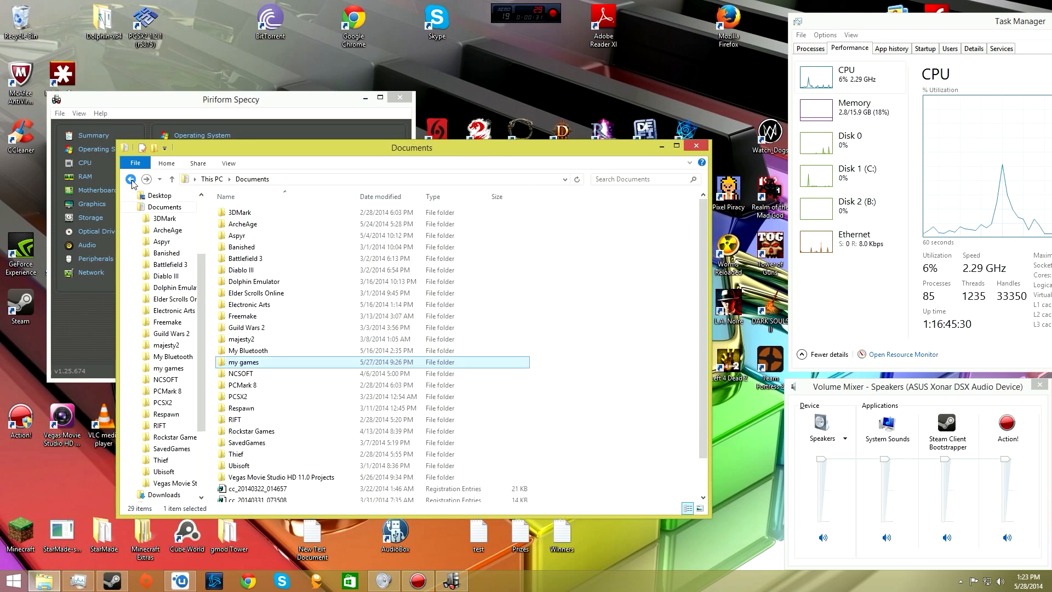
click(130, 179)
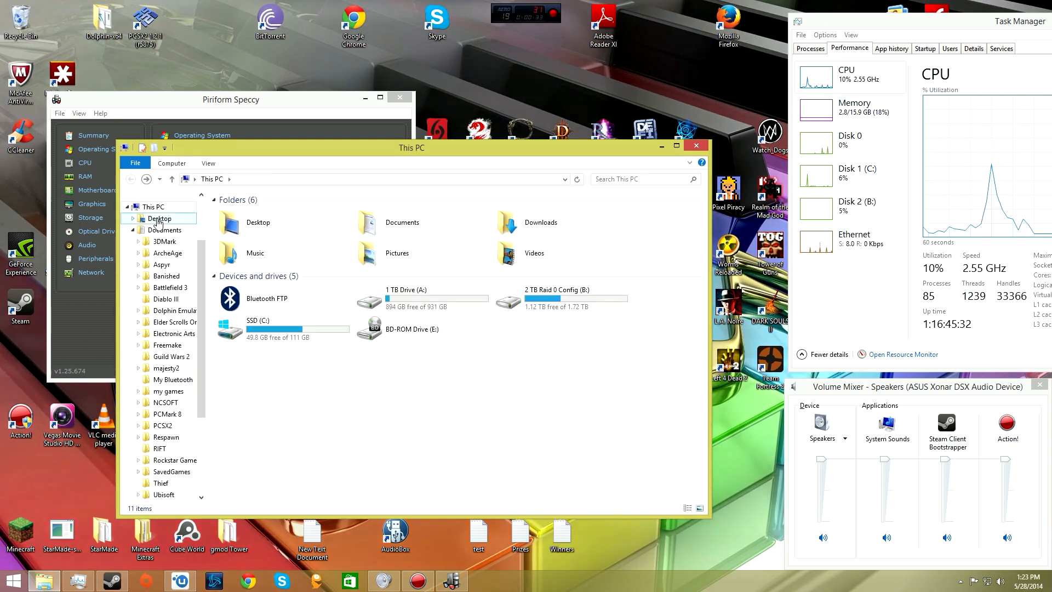
click(562, 298)
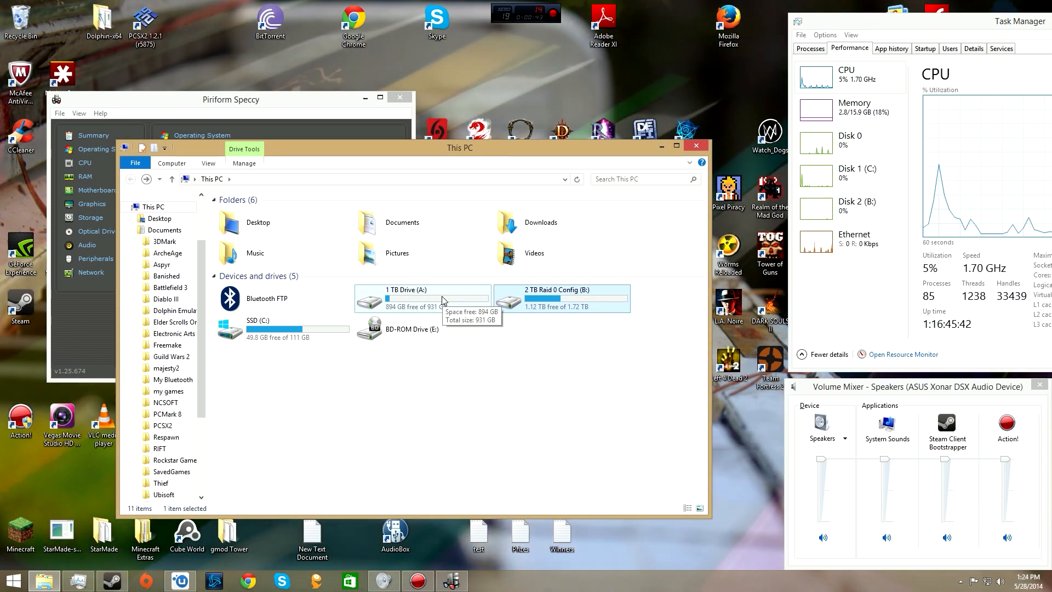
double_click(411, 290)
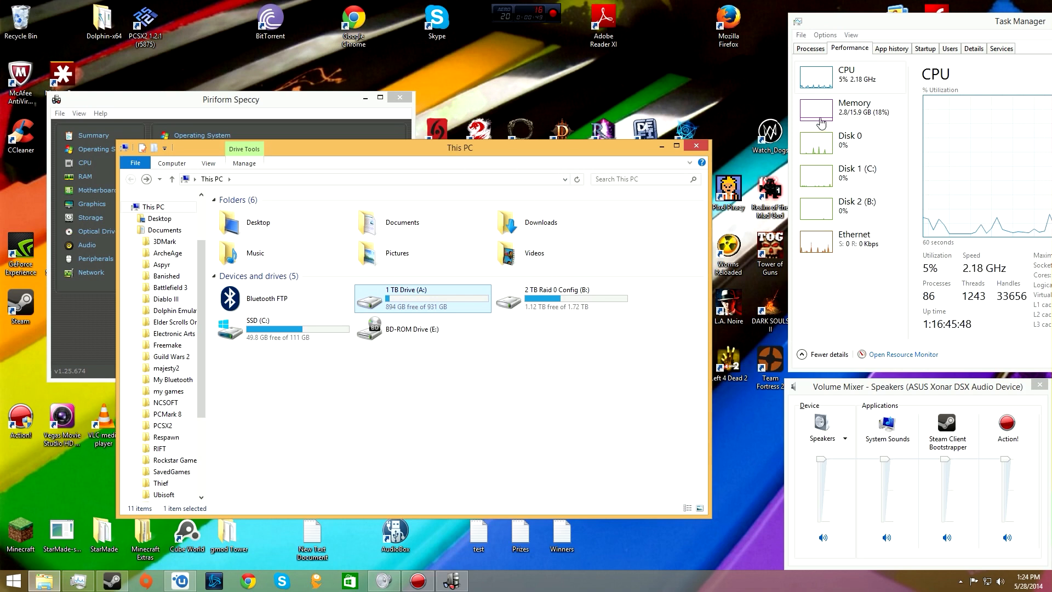
mouse_move(862, 117)
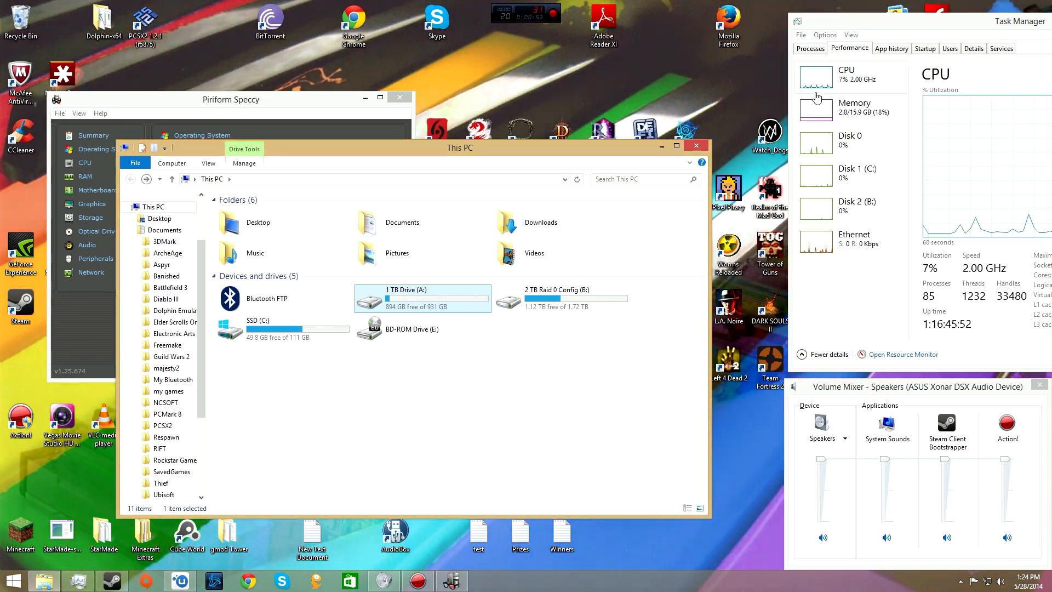
mouse_move(851, 110)
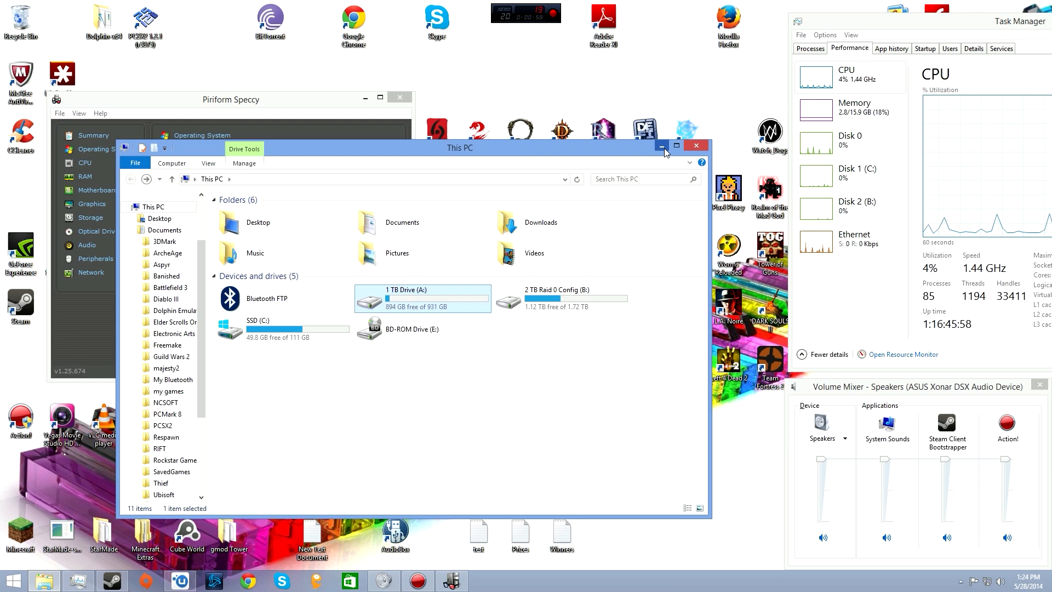
mouse_move(662, 146)
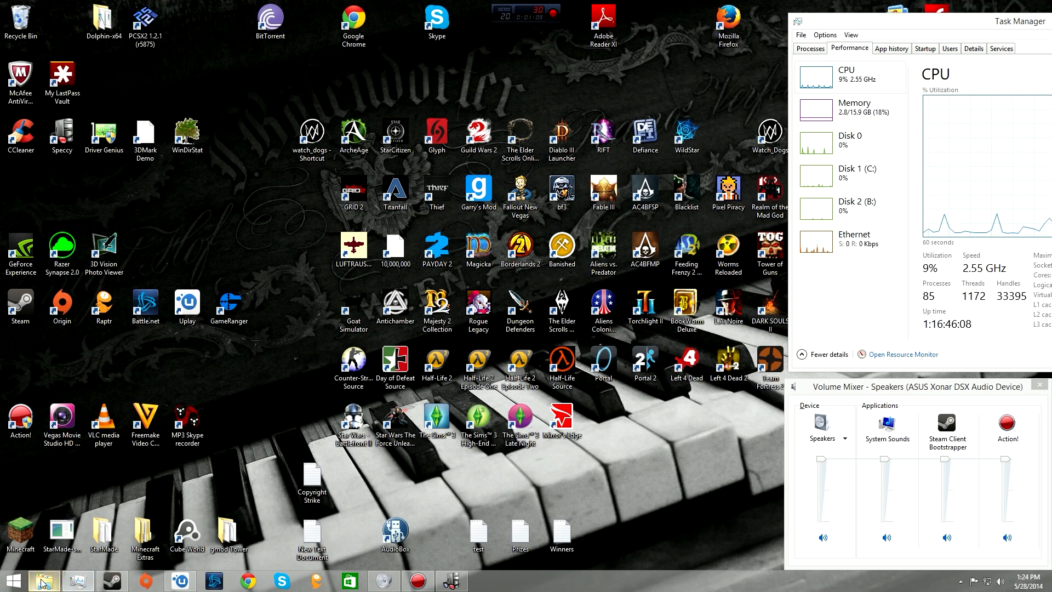
Restore Explorer and browse into the Ubisoft Game Launcher folder on the 2 TB RAID drive
click(42, 581)
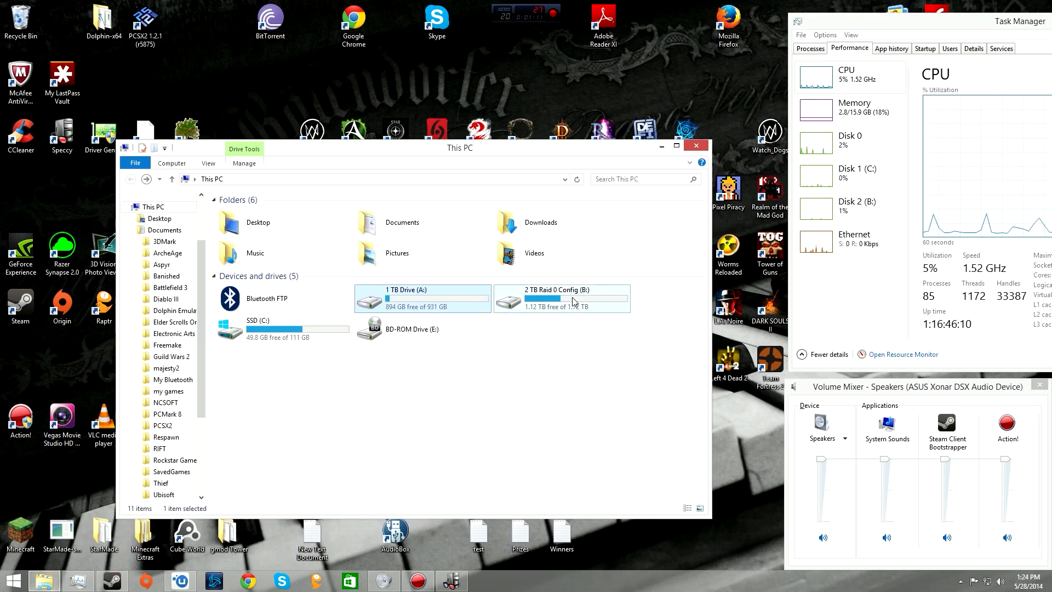
double_click(561, 298)
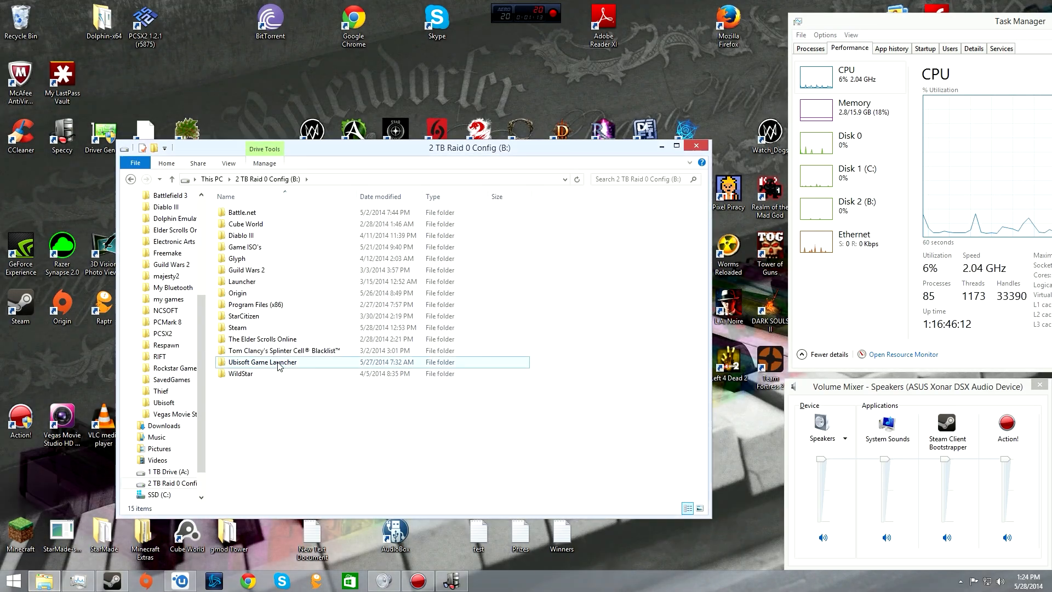
click(263, 361)
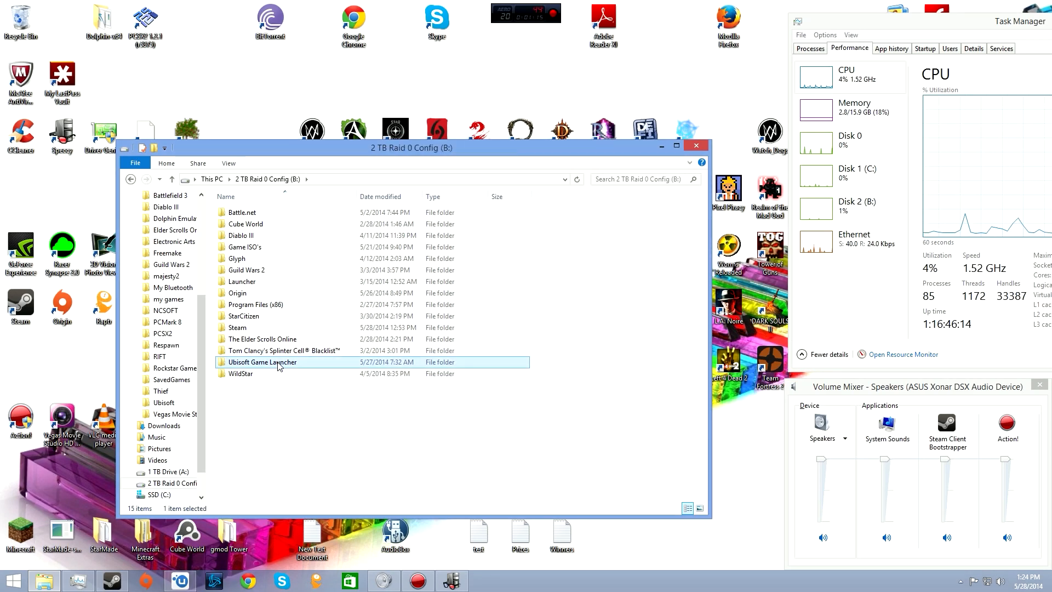
double_click(263, 361)
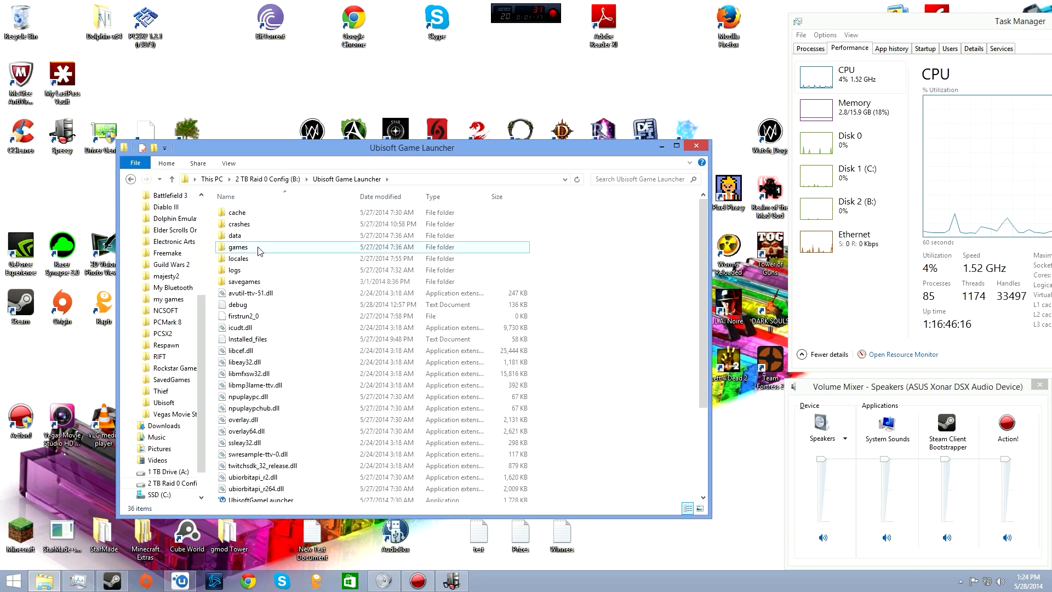
Reach games > Watch_Dogs > bin and bring up the watch_dogs application's context menu
double_click(239, 247)
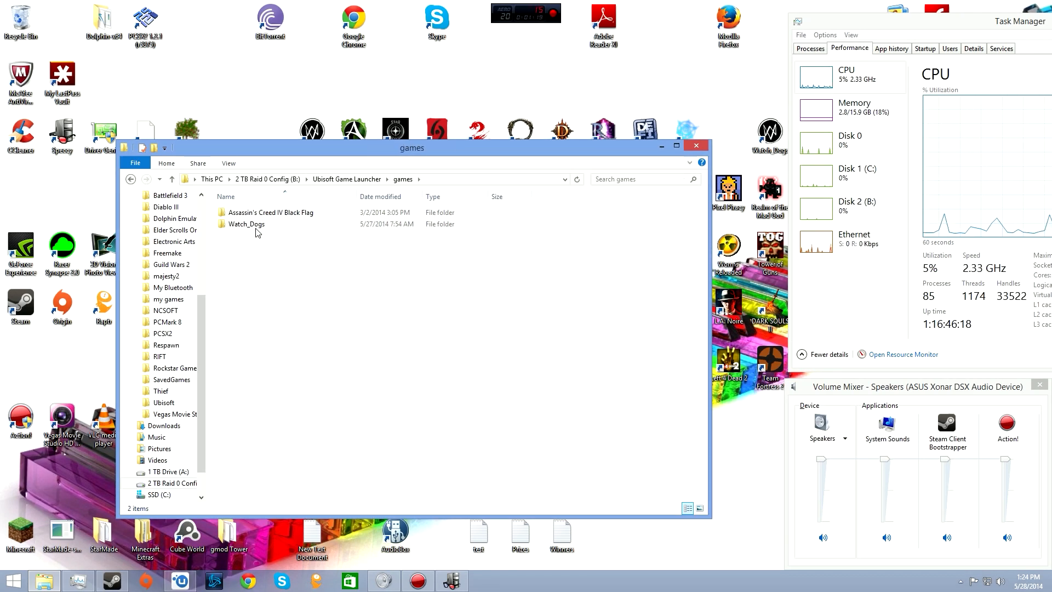
double_click(245, 224)
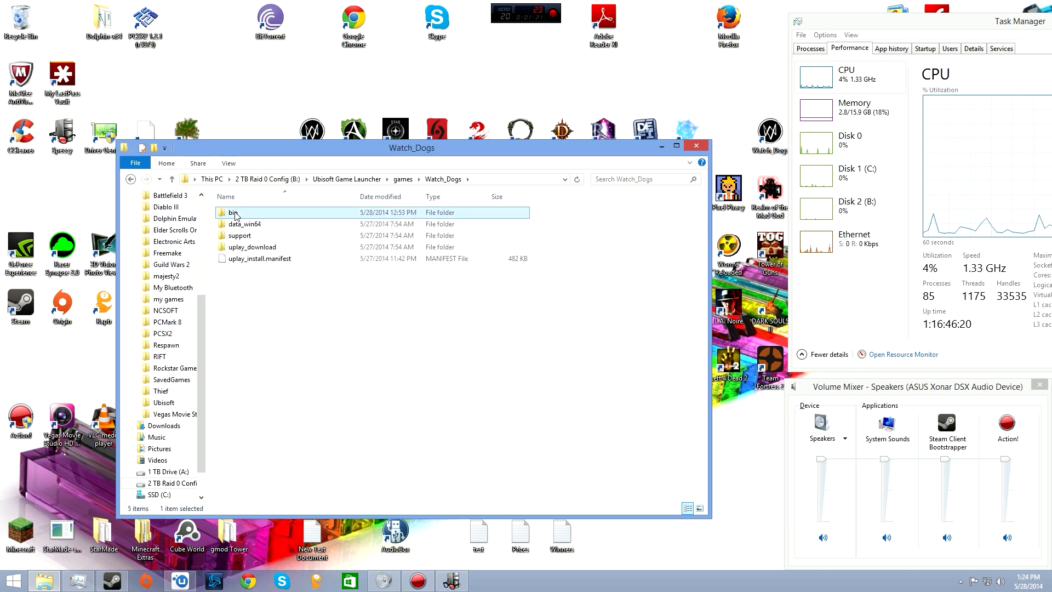
right_click(245, 294)
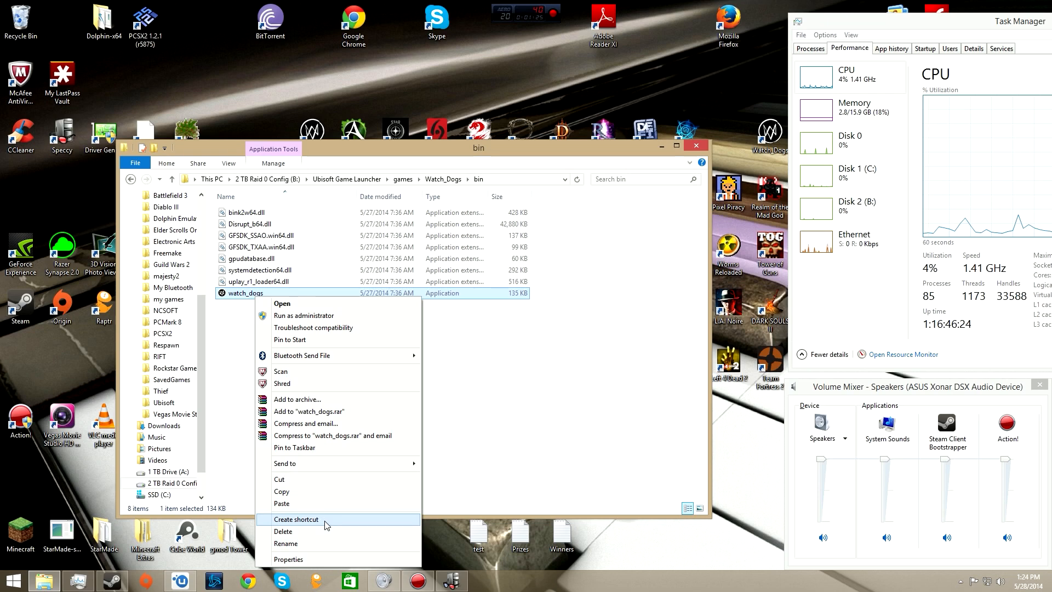
Create a shortcut to watch_dogs and put Explorer away to reach the desktop
click(296, 519)
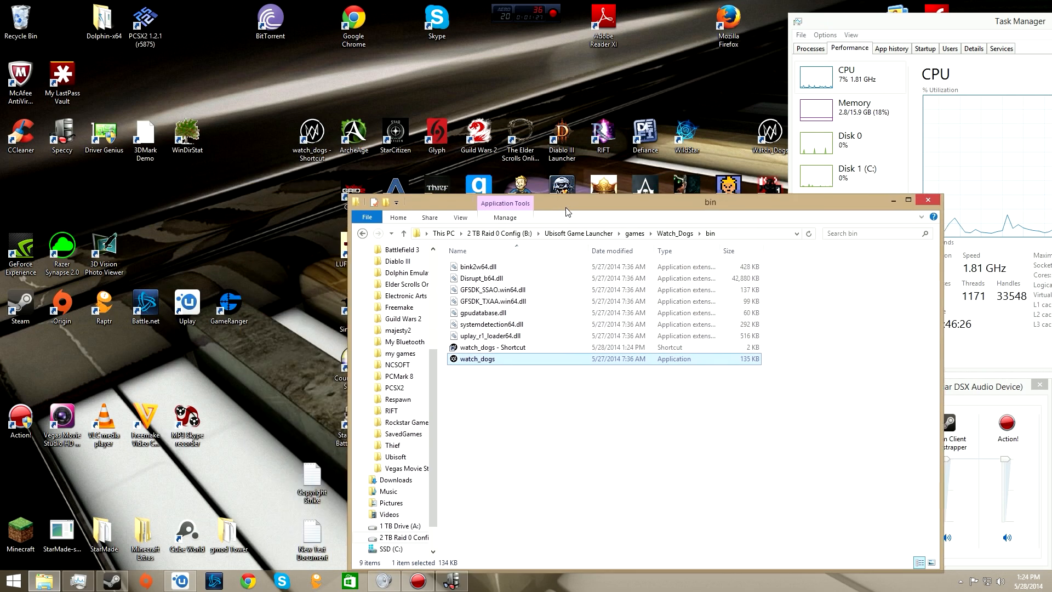
click(492, 348)
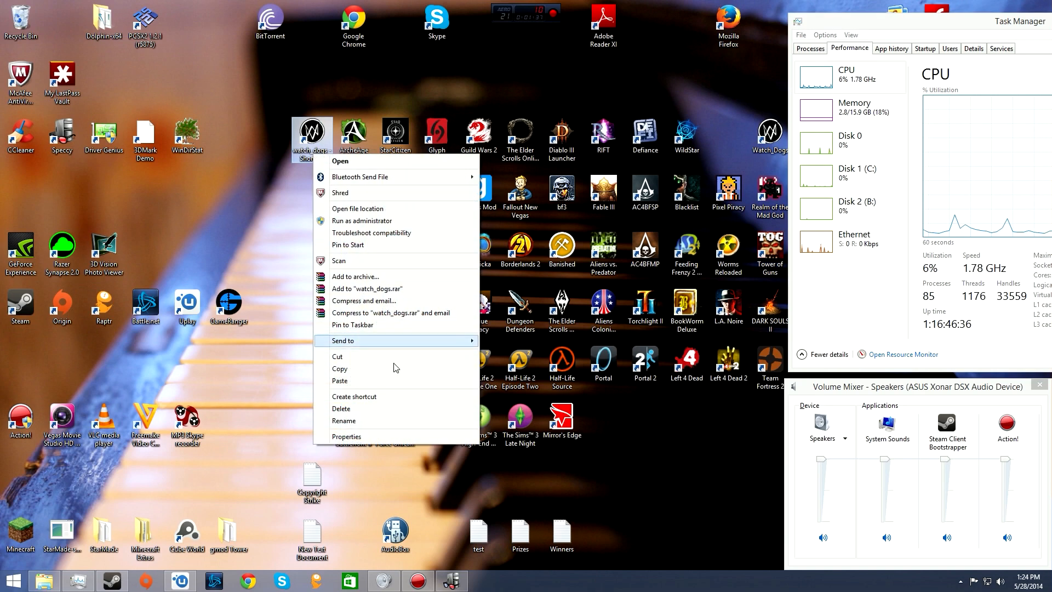
Append -disablepagefilecheck to the watch_dogs shortcut's Target and save the properties
click(346, 436)
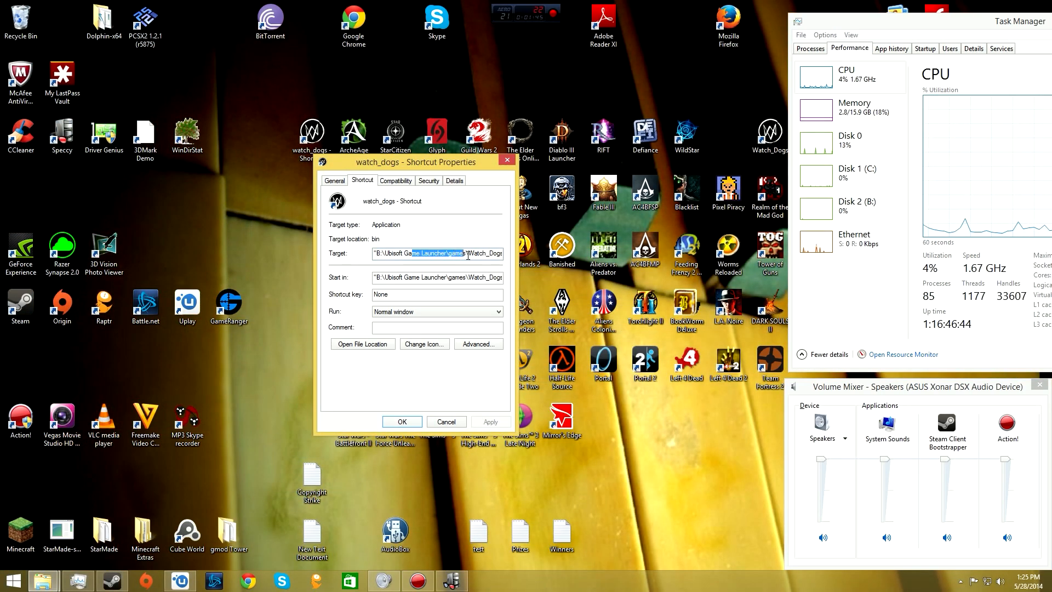
text(-disablepagefilecheck)
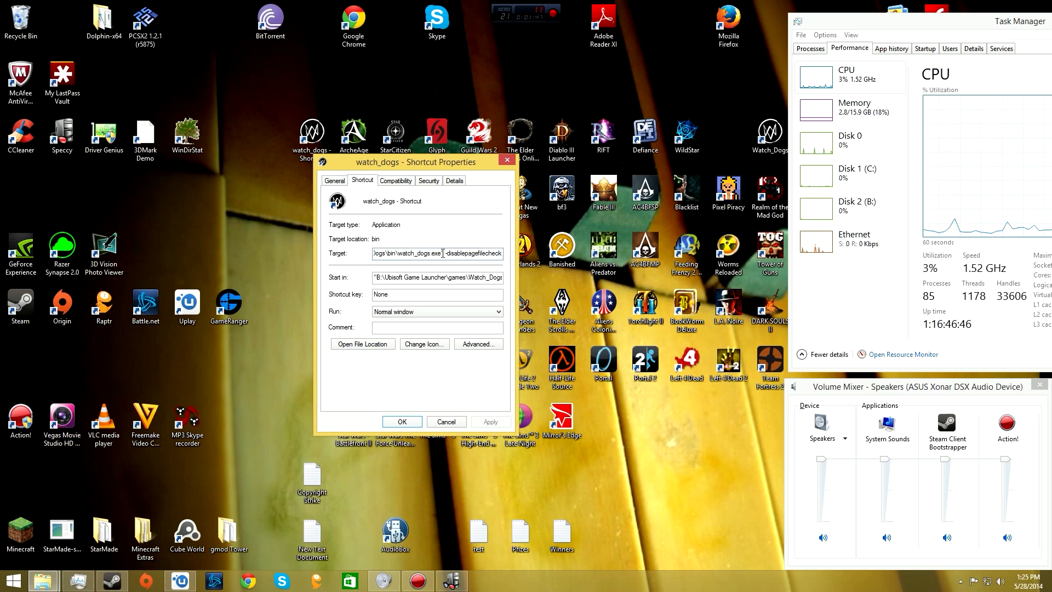
drag(440, 253, 500, 253)
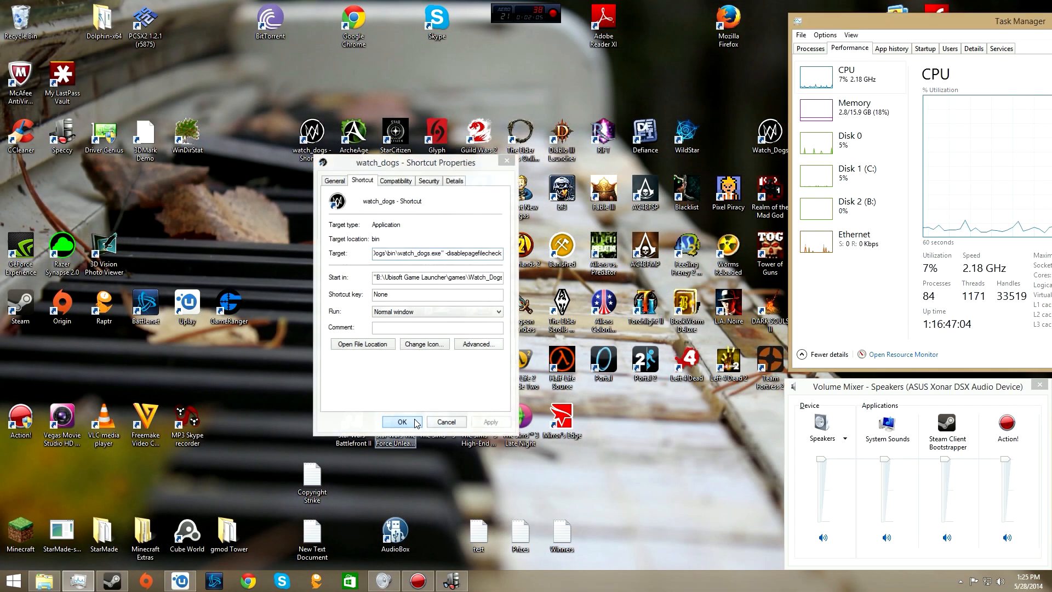
click(401, 421)
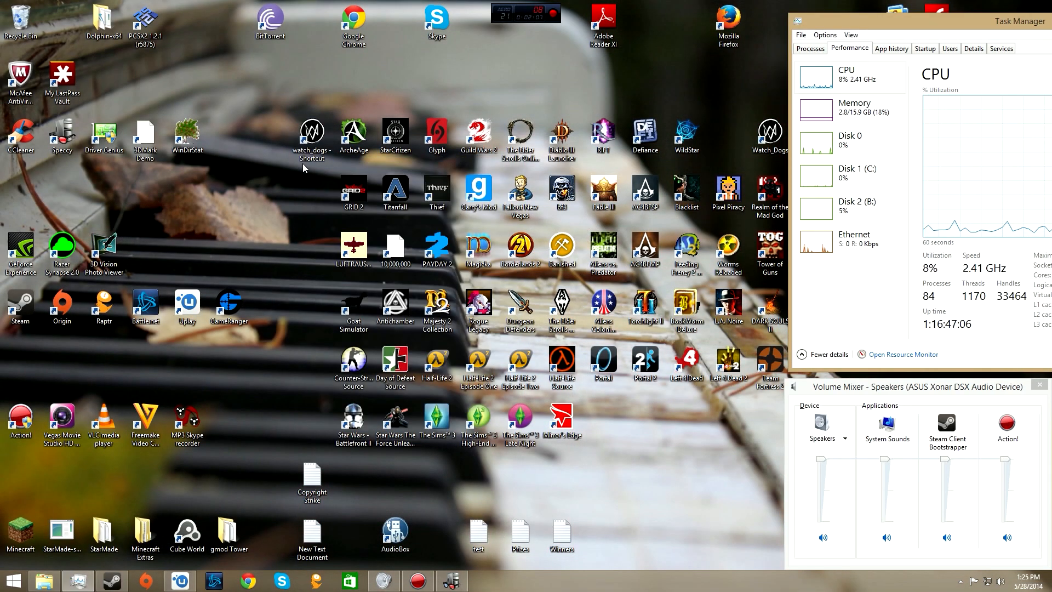
mouse_move(277, 271)
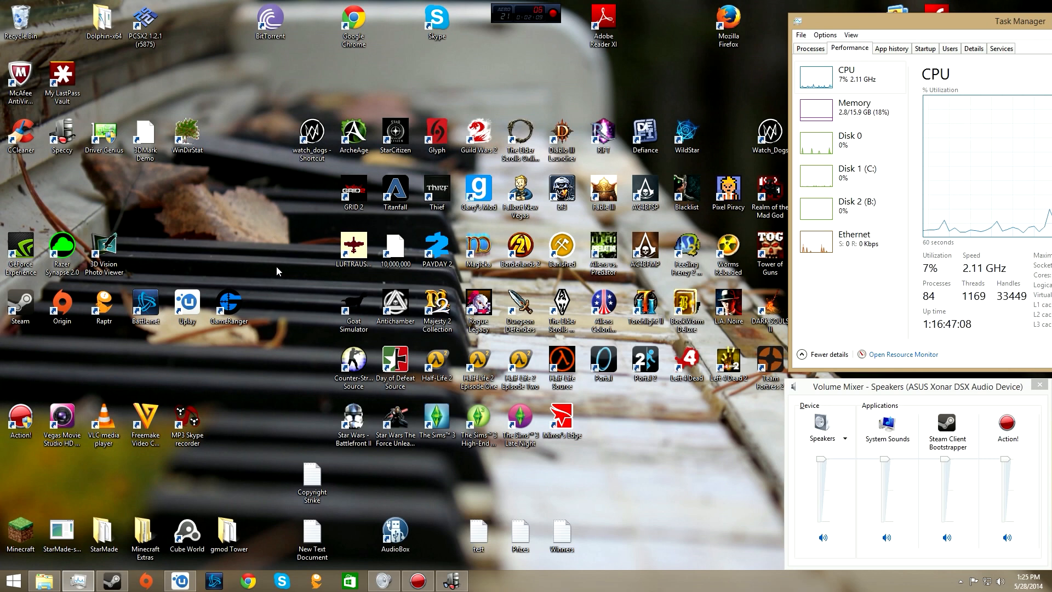
Browse from This PC through Documents > my games into the Watch_Dogs profile folder
click(310, 136)
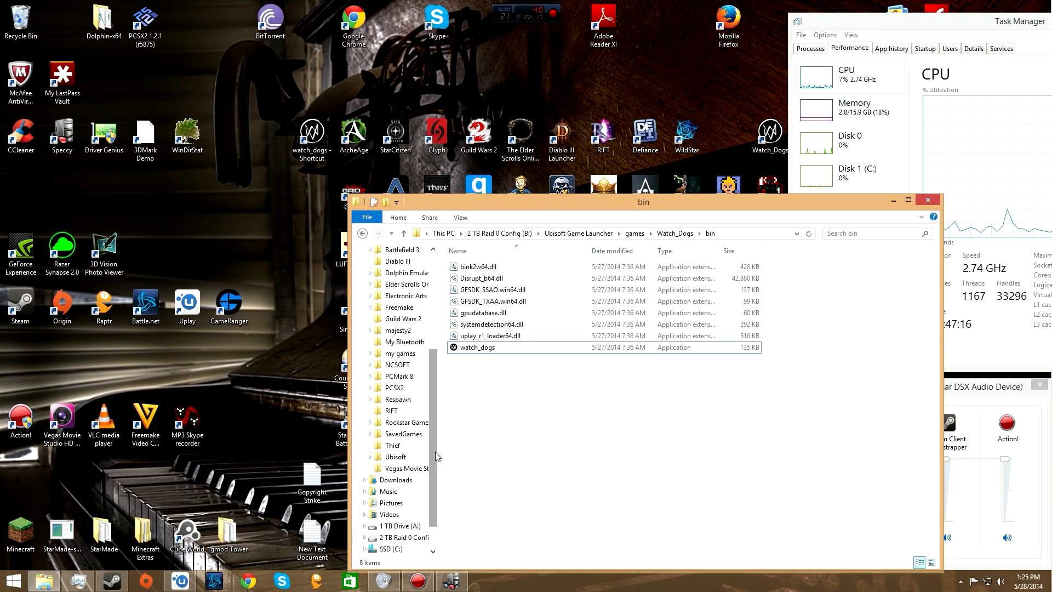
click(385, 335)
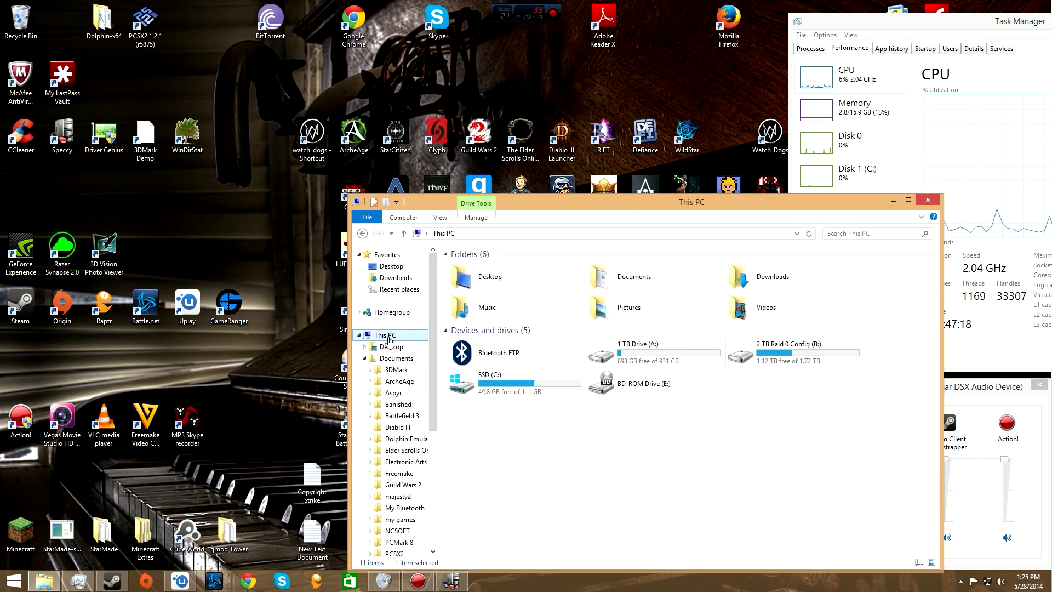
click(360, 335)
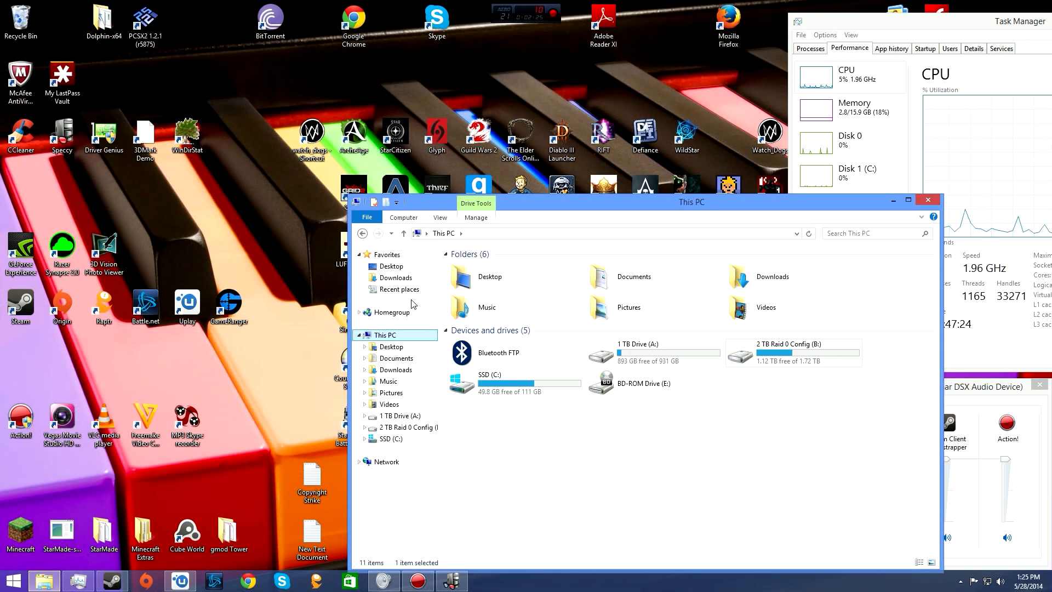
double_click(395, 358)
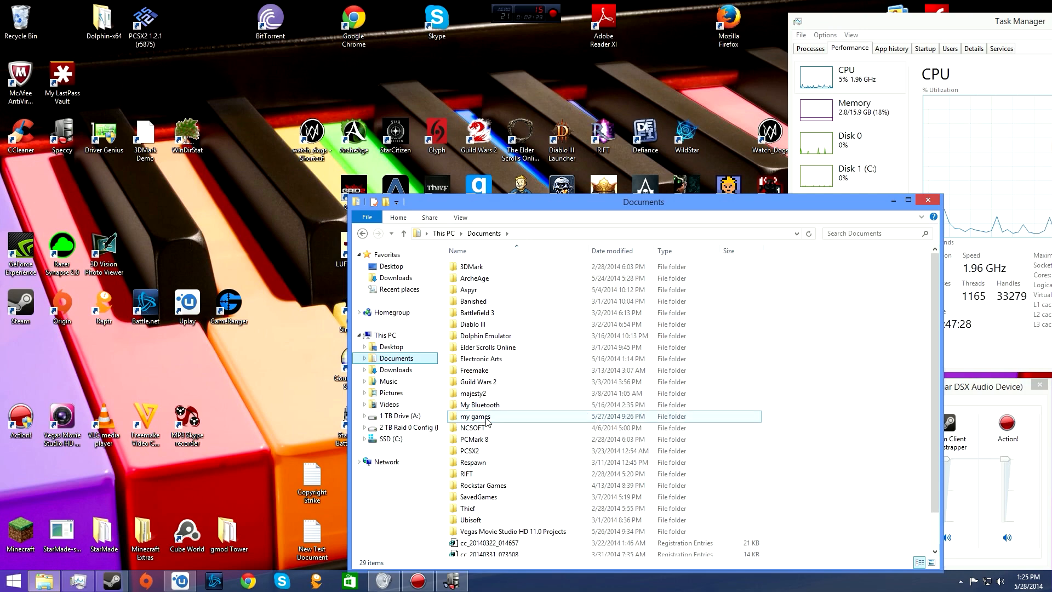
double_click(475, 417)
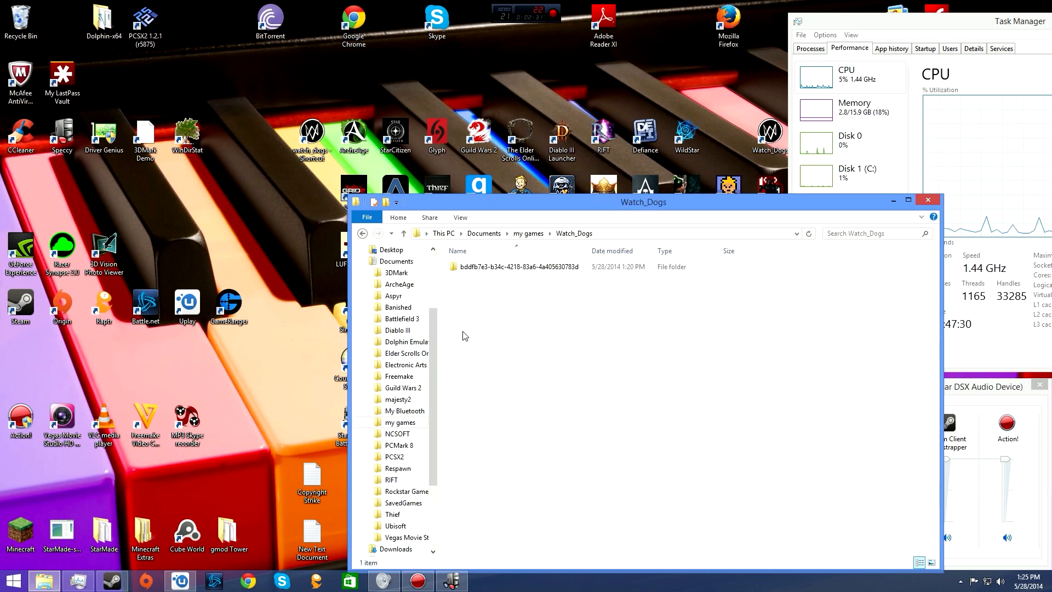
double_click(514, 267)
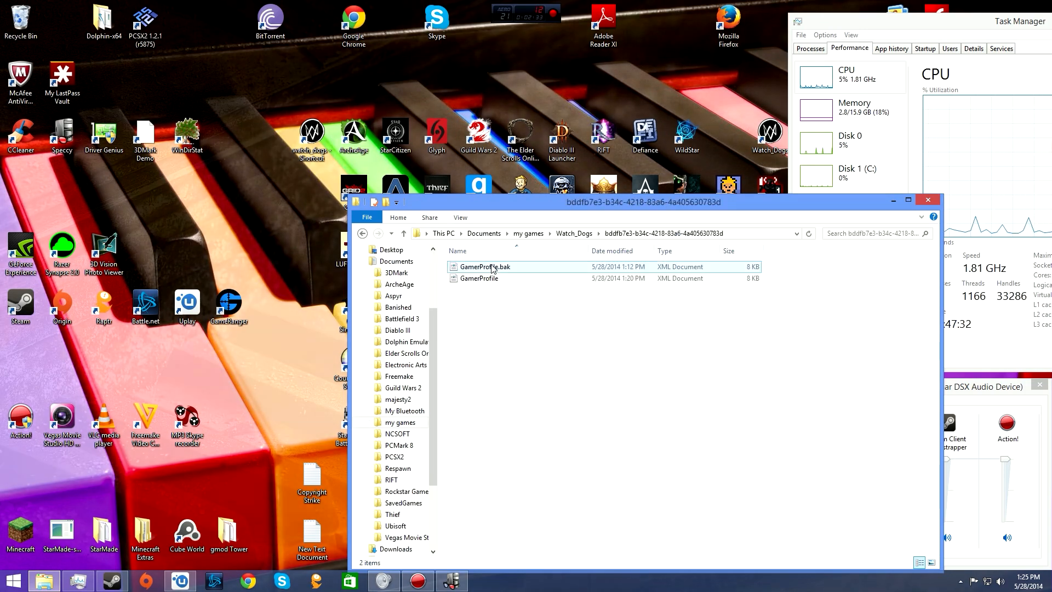
Paste a copy of GamerProfile, then delete the GamerProfile - Copy file again
click(479, 278)
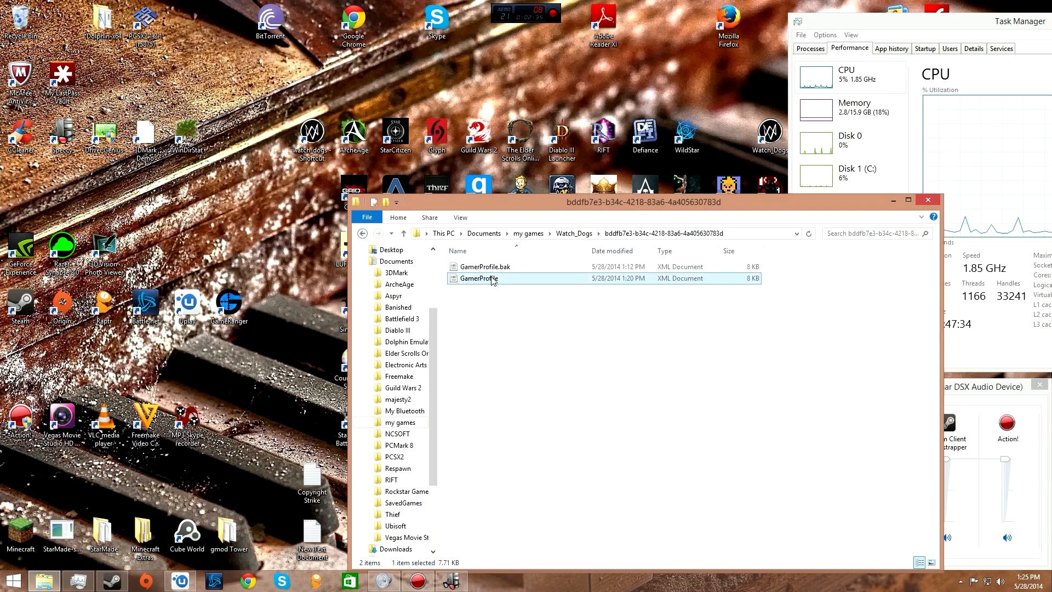
click(485, 266)
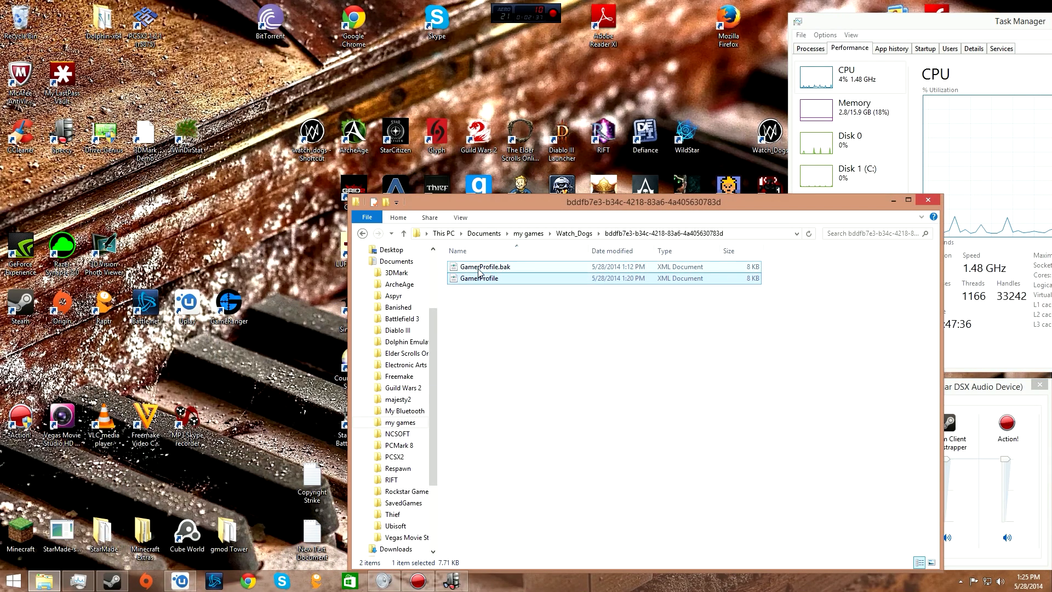
right_click(479, 277)
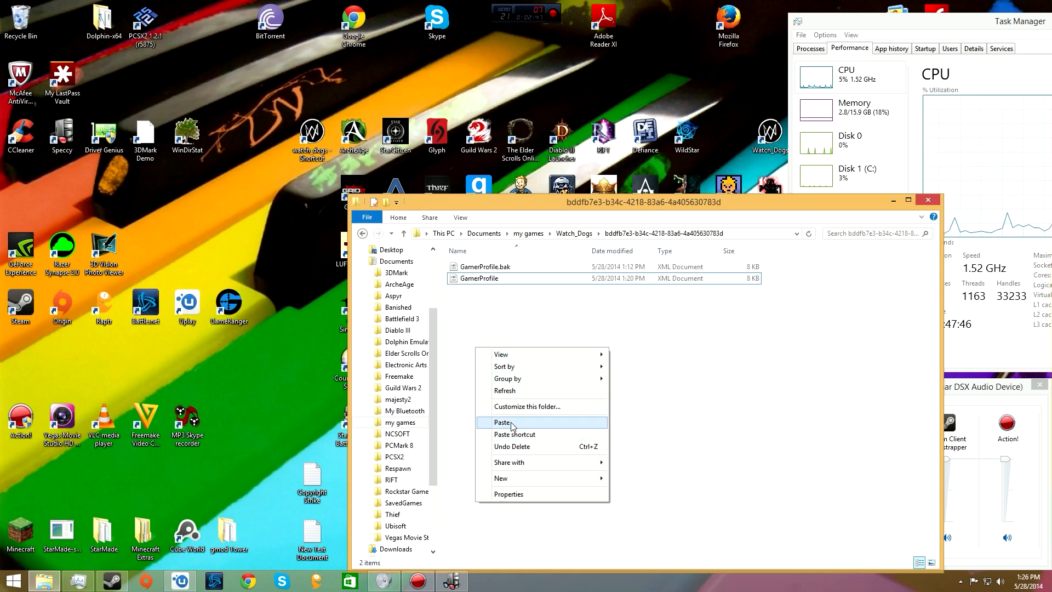
click(503, 422)
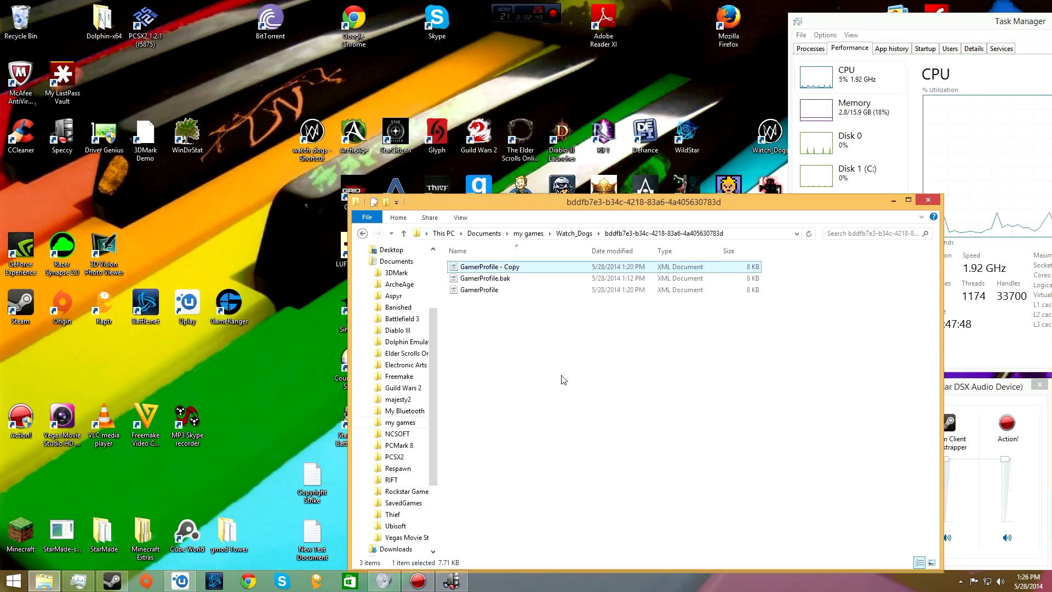
right_click(490, 266)
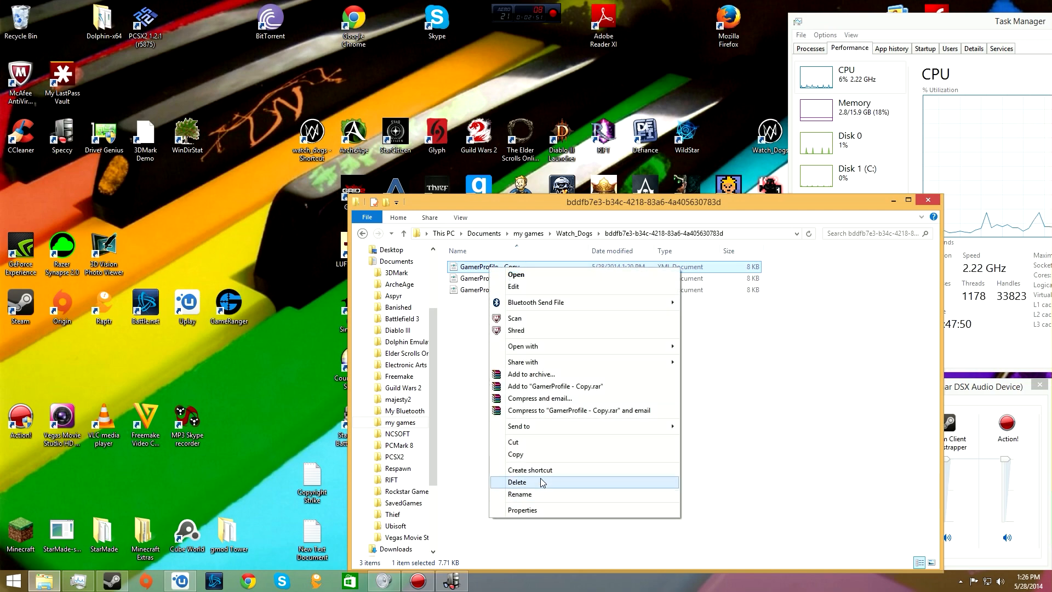
click(516, 482)
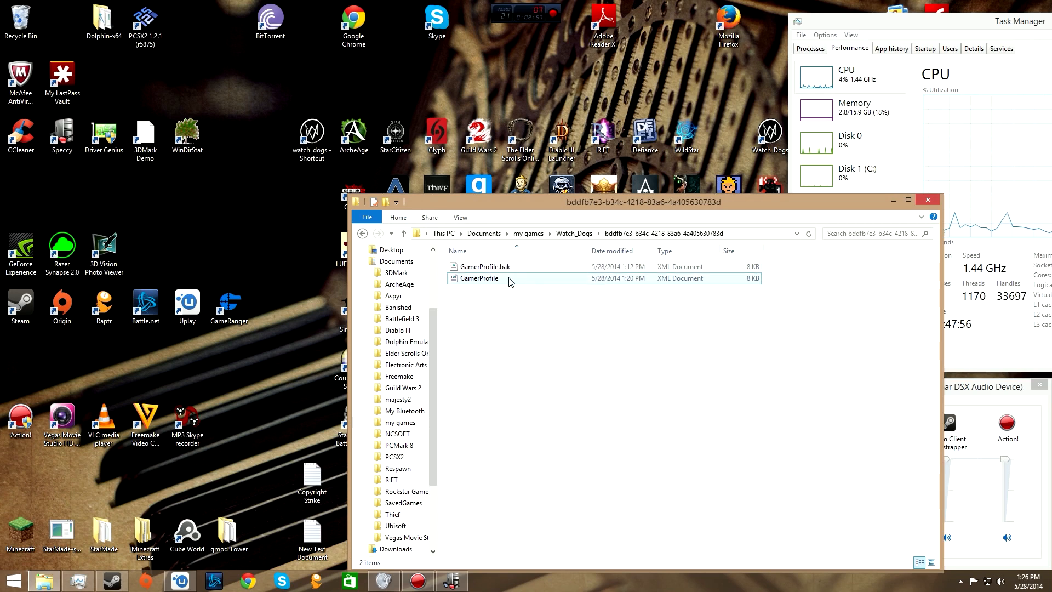
click(479, 277)
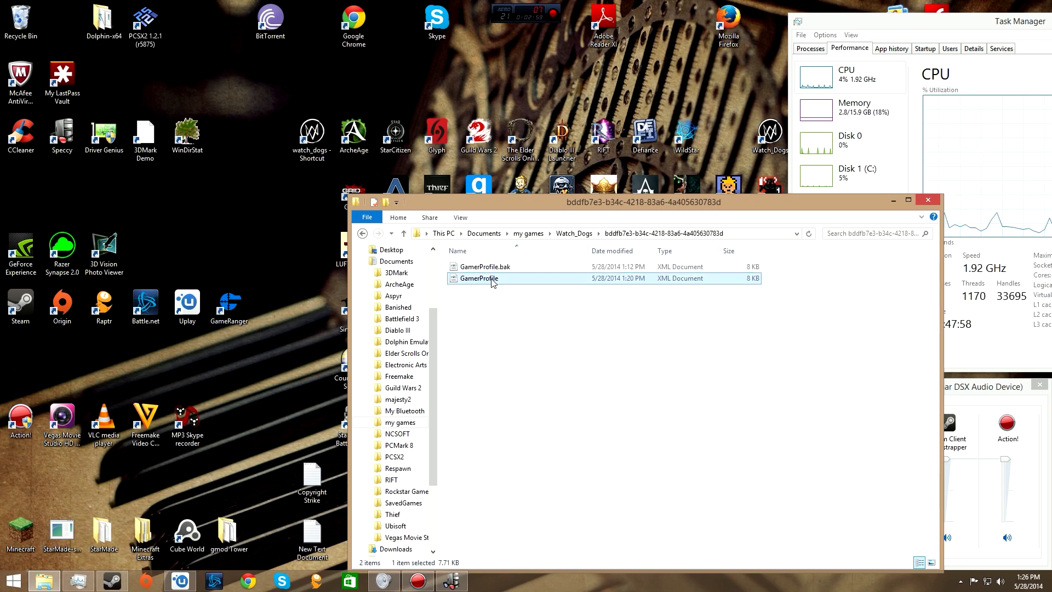
View GamerProfile in Notepad, confirm DeferredFxQuality="pc", and close the file
right_click(479, 278)
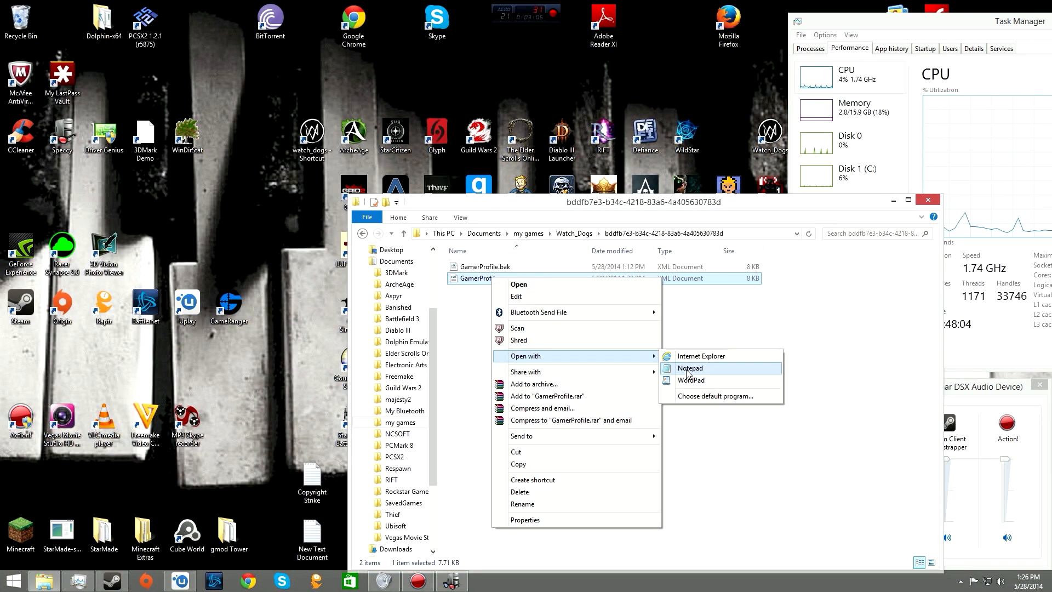
click(690, 368)
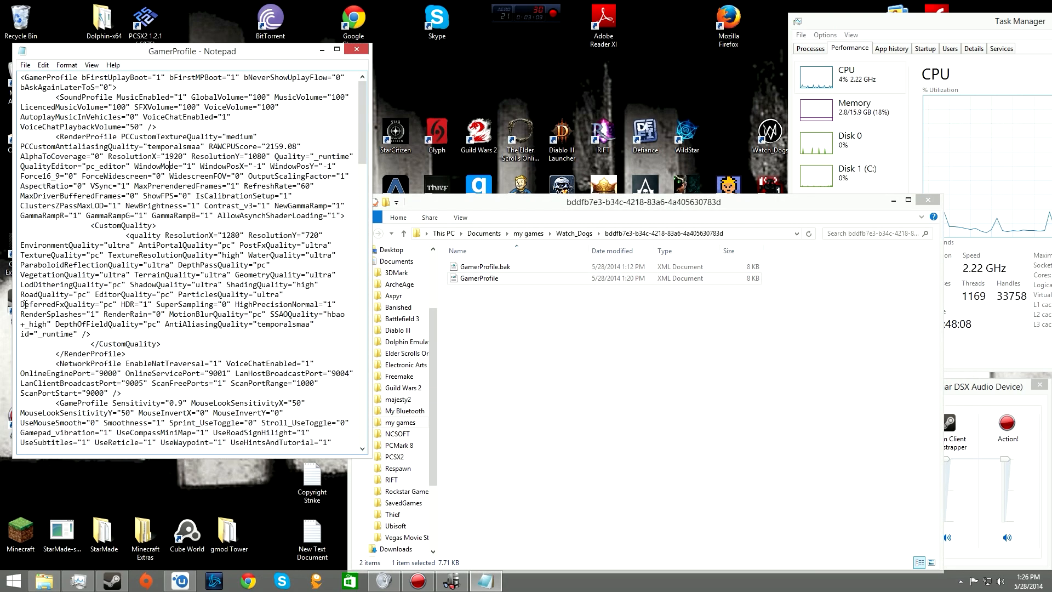
double_click(53, 304)
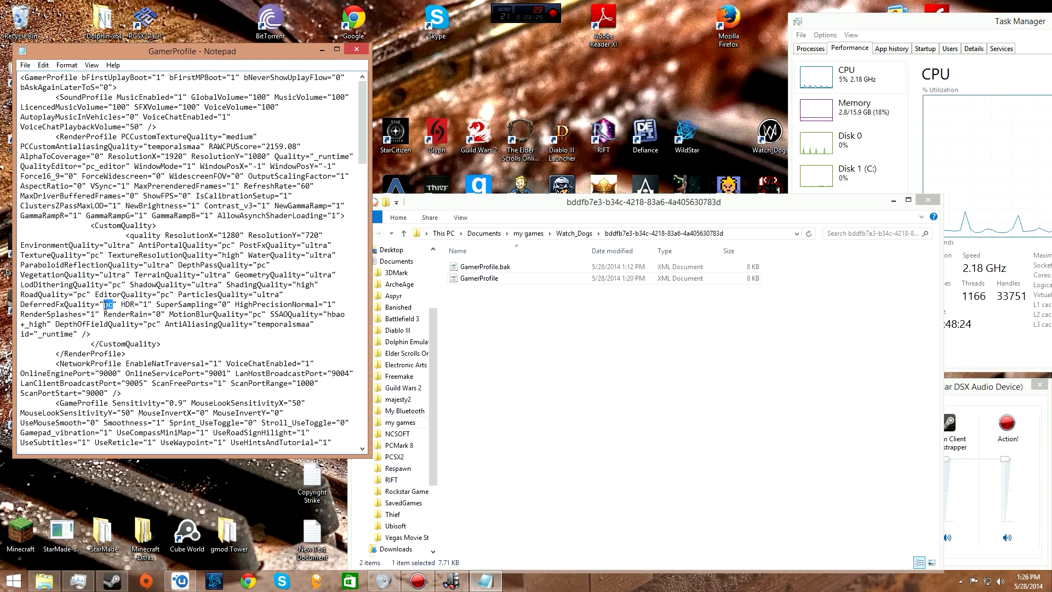
click(25, 65)
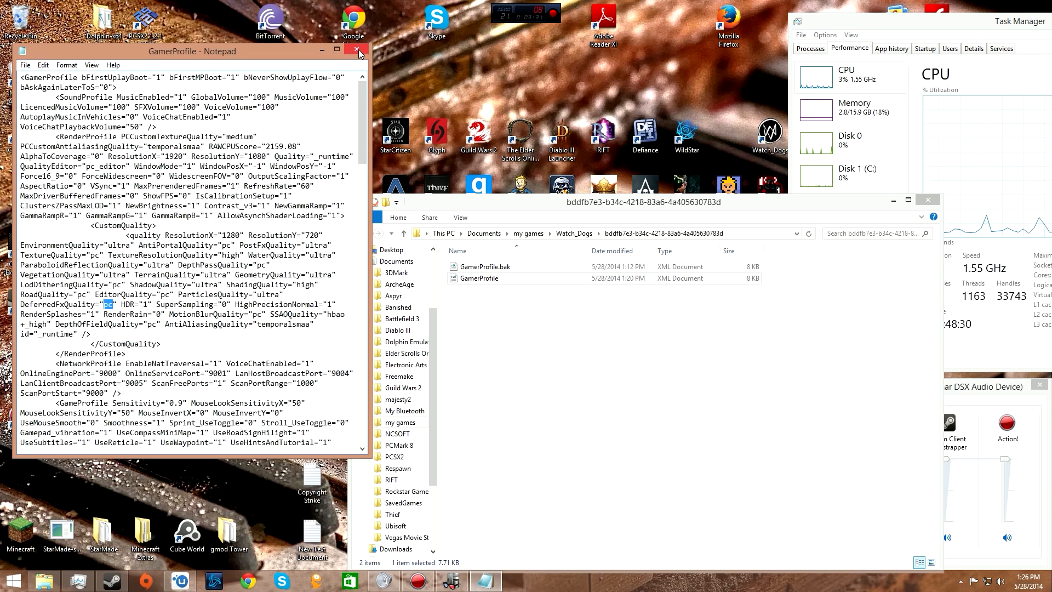
click(358, 52)
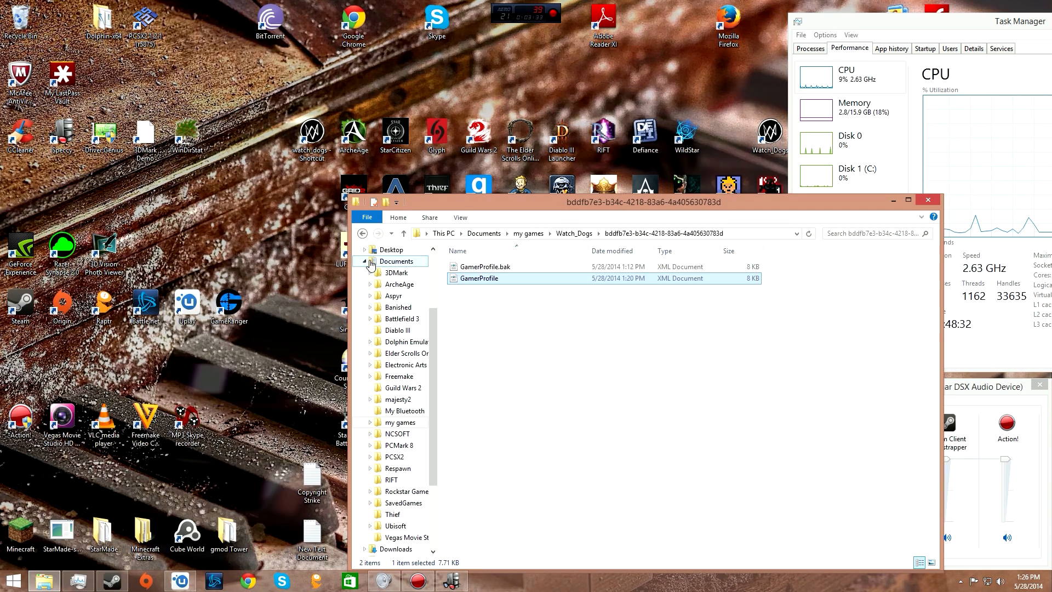
Close Explorer, check Uplay's installed games list, and minimize Uplay
click(385, 335)
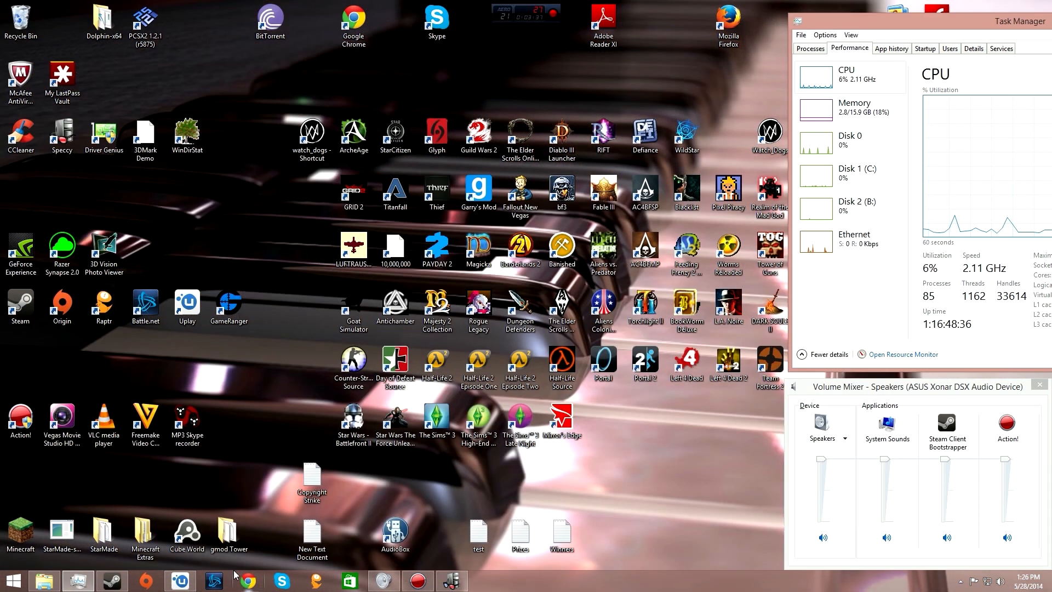
click(178, 581)
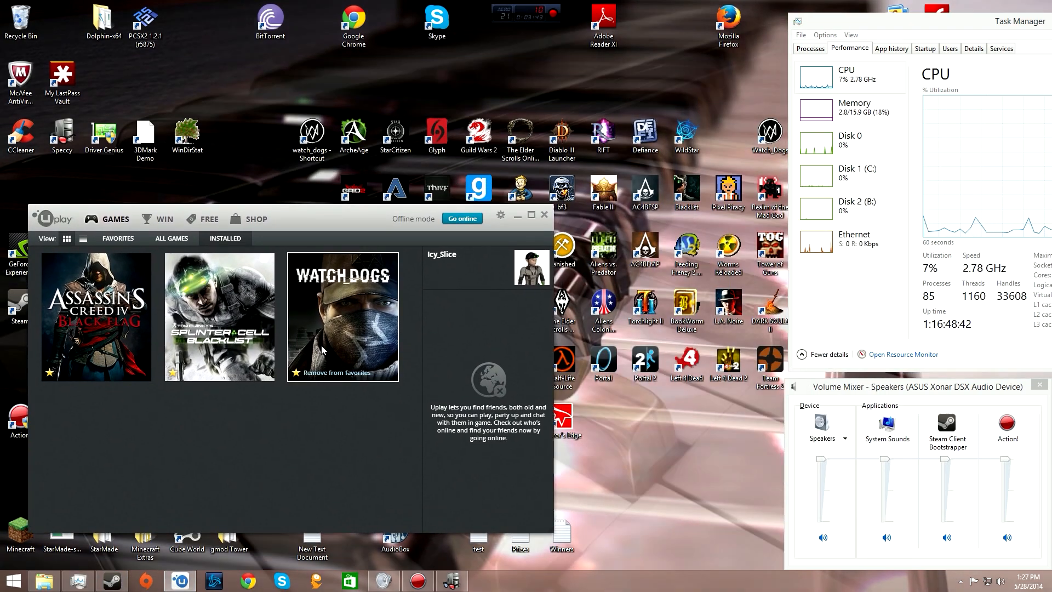
click(342, 317)
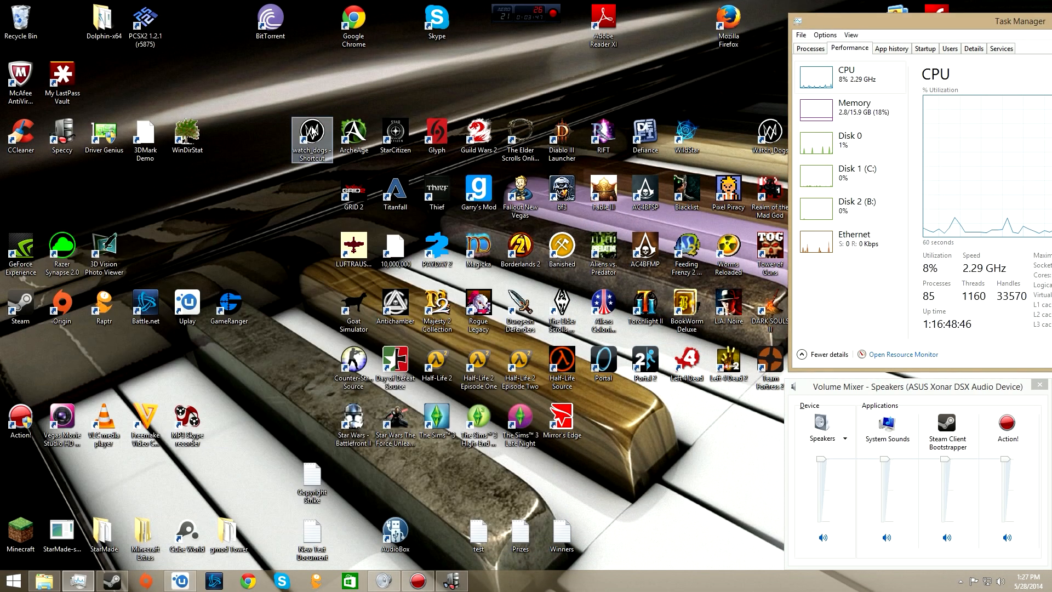
Run the desktop watch_dogs shortcut as administrator
right_click(310, 139)
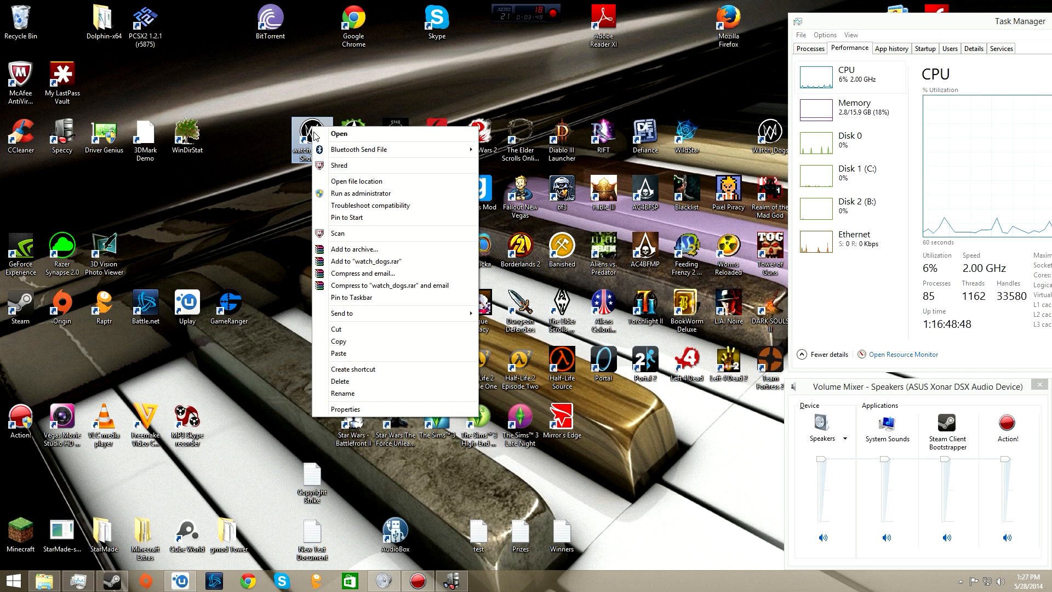
mouse_move(377, 193)
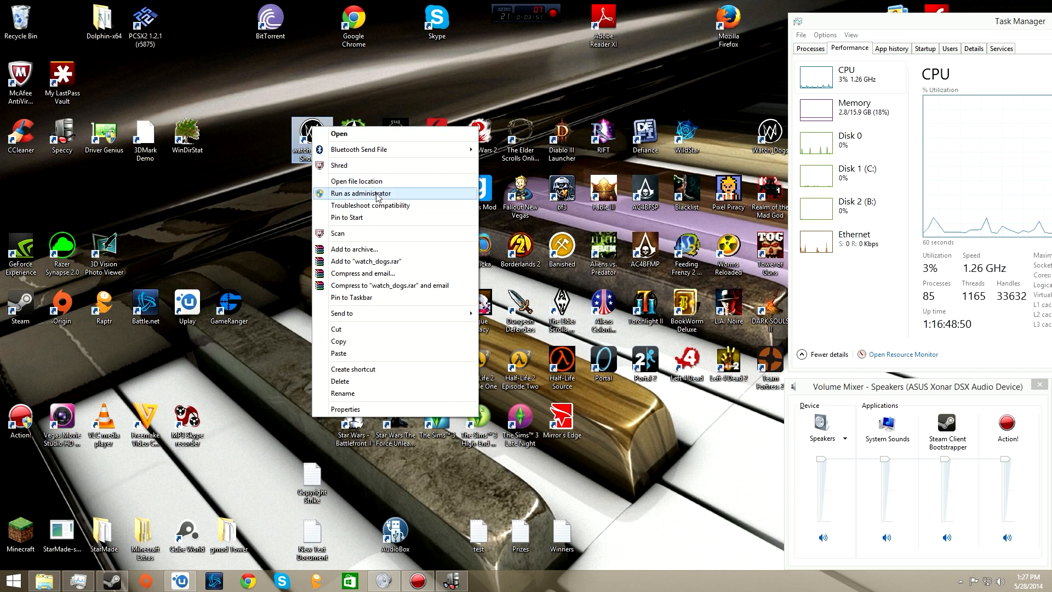
click(359, 193)
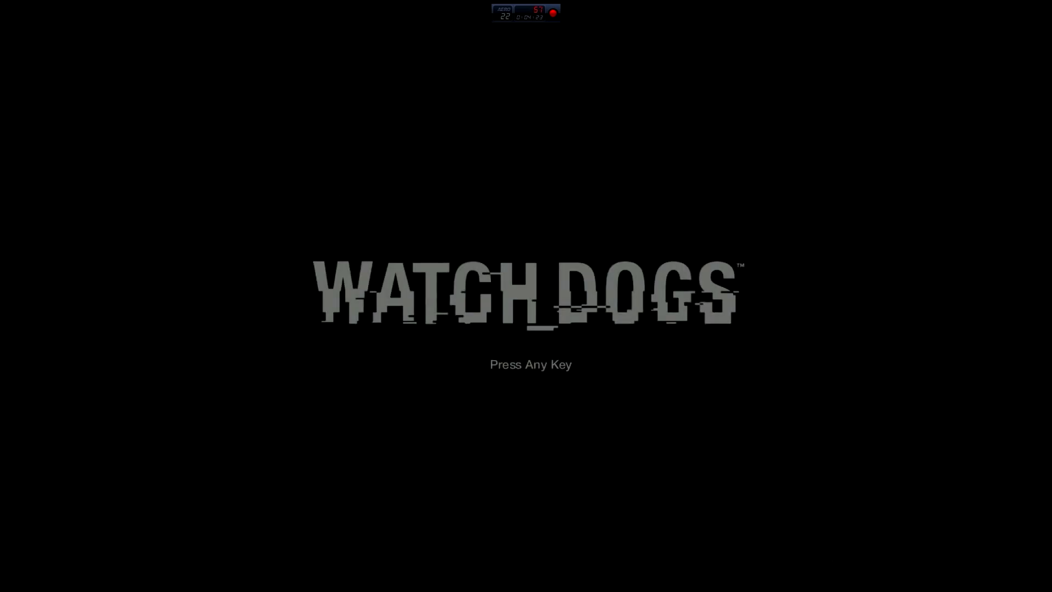
Pass the title screen and review Display settings with Window Mode Borderless, then return to Options
key(enter)
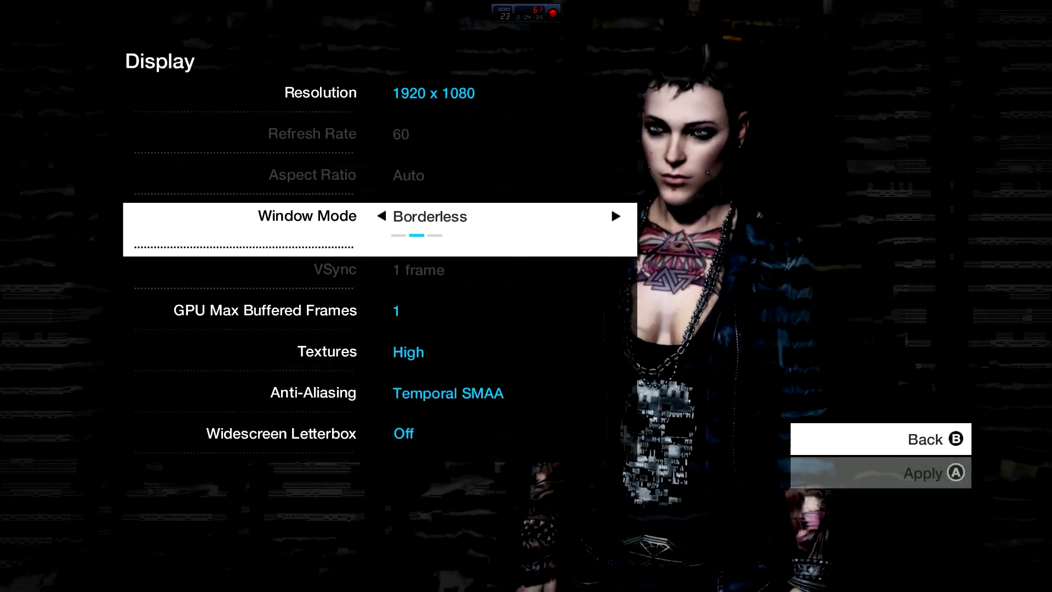
key(down)
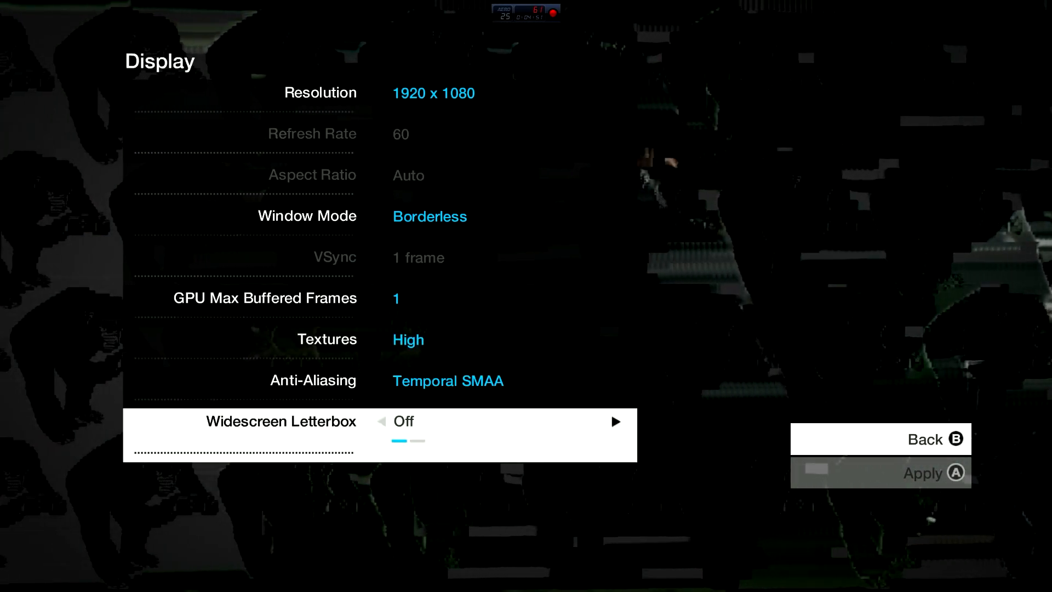
key(up)
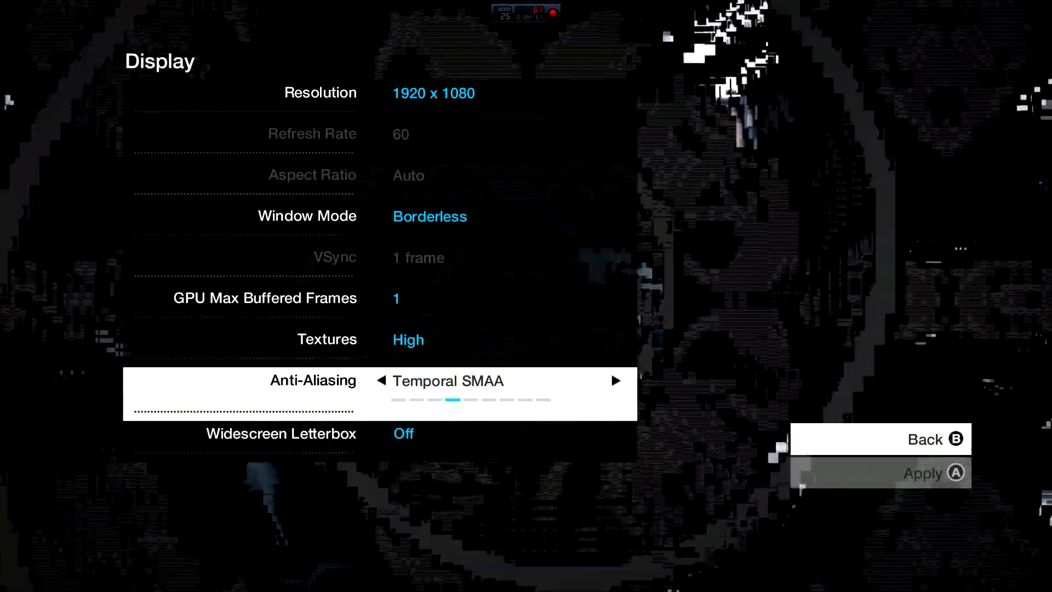
key(up)
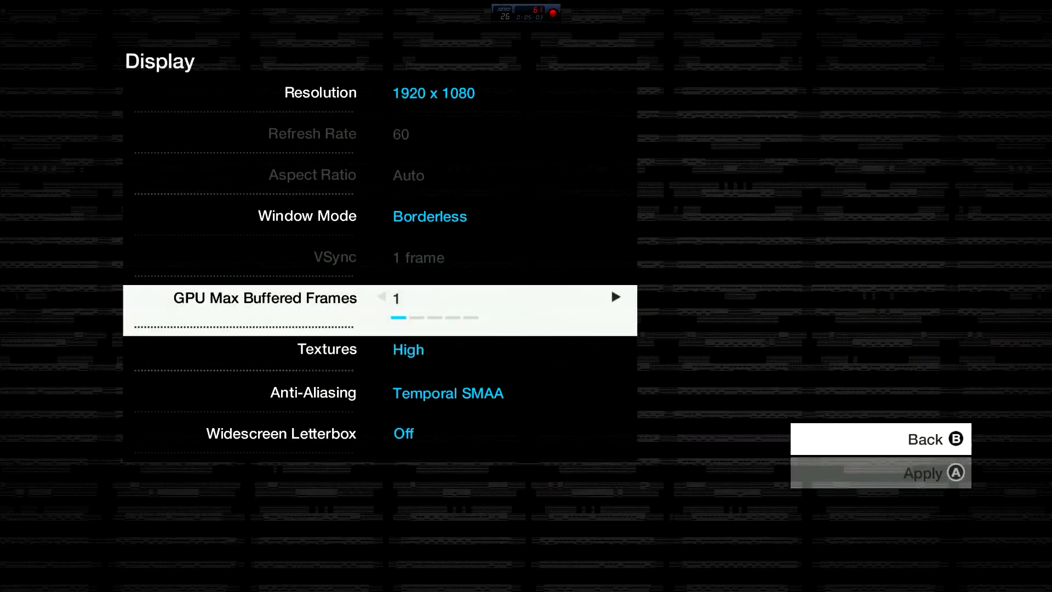
key(down)
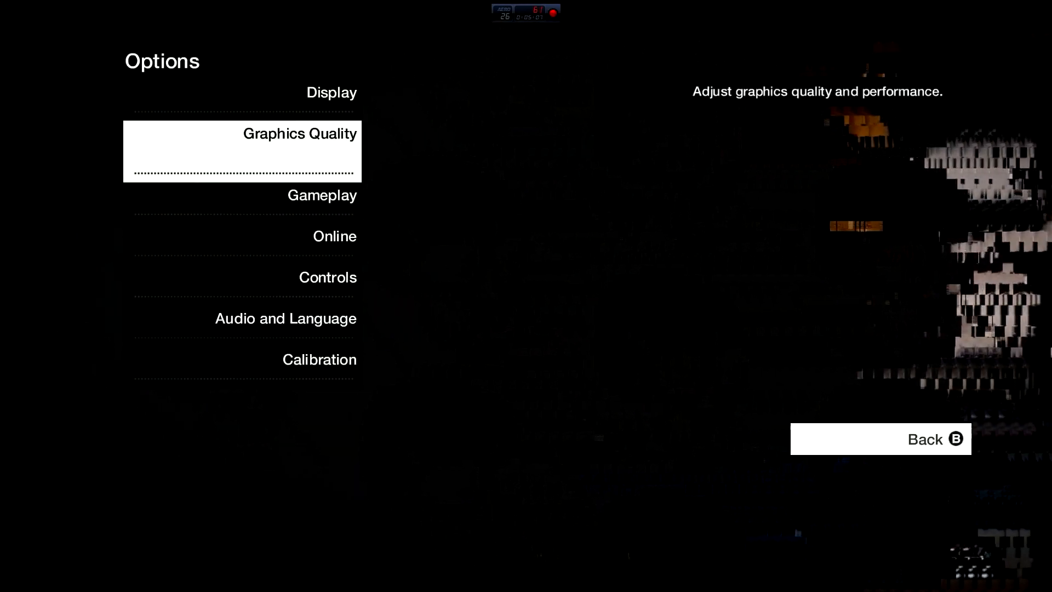
click(241, 150)
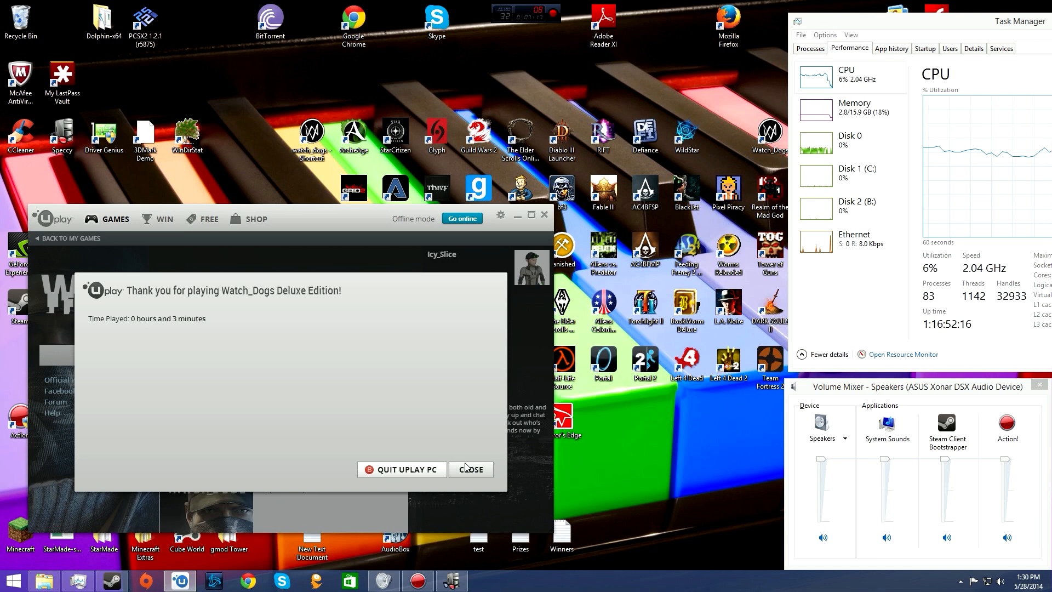
Close Uplay's 'Thank you for playing' summary, keeping Uplay running
click(470, 470)
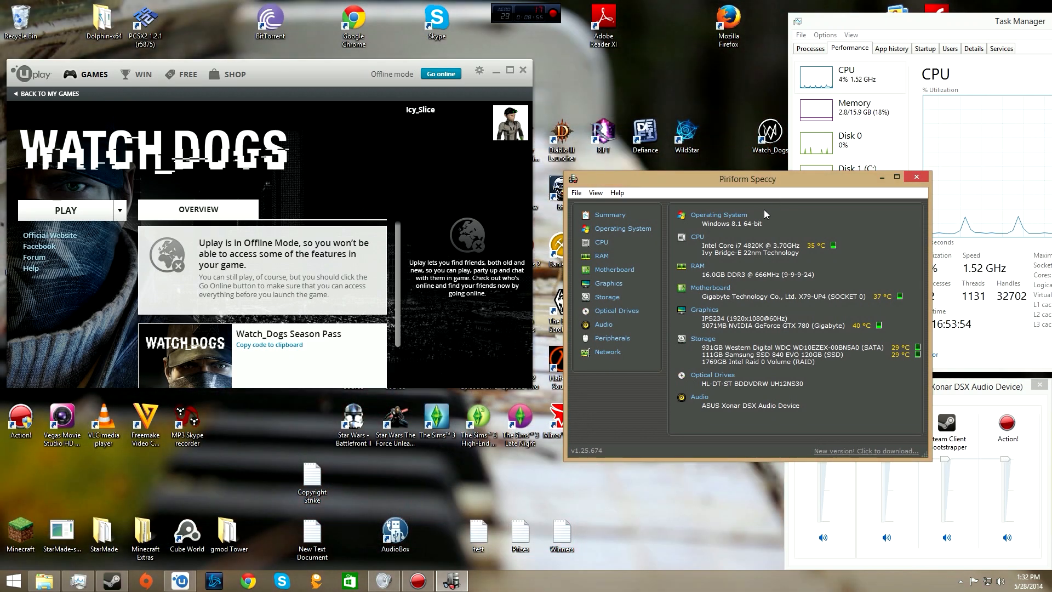
mouse_move(754, 193)
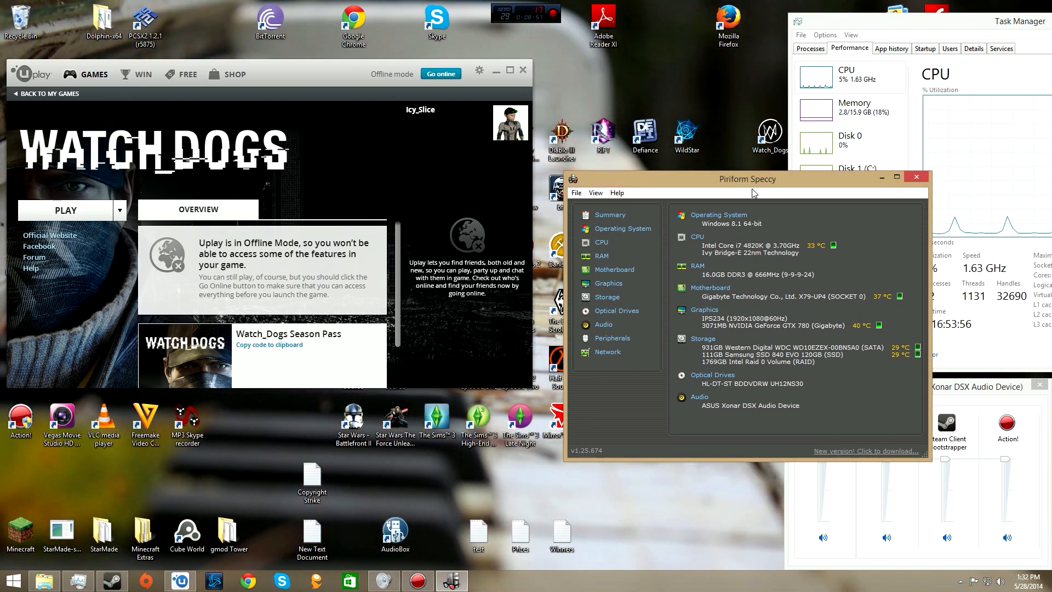